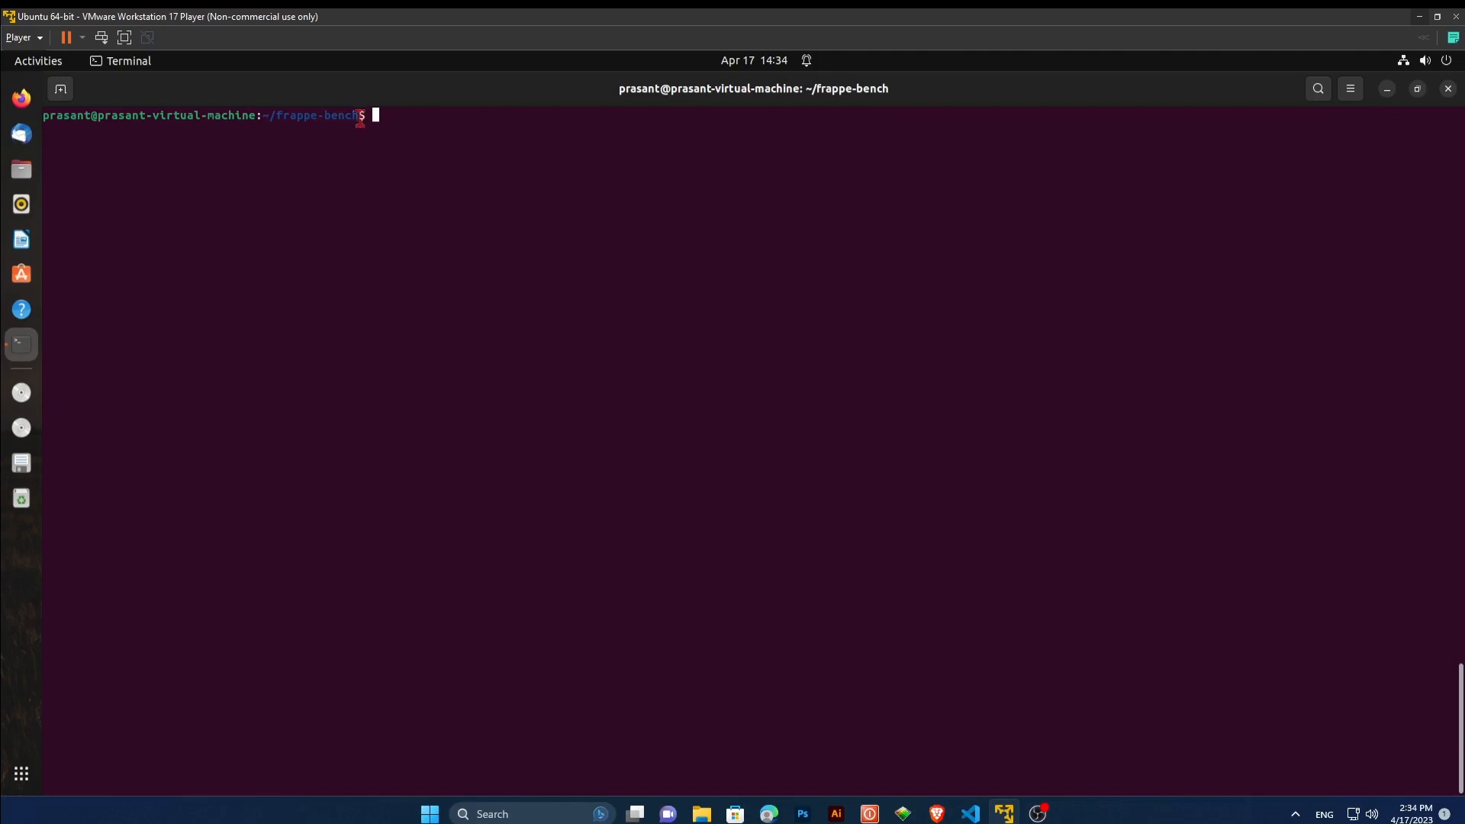
# - Return to the frappe-bench directory and begin a bench new command at the prompt
pyautogui.write('cd')
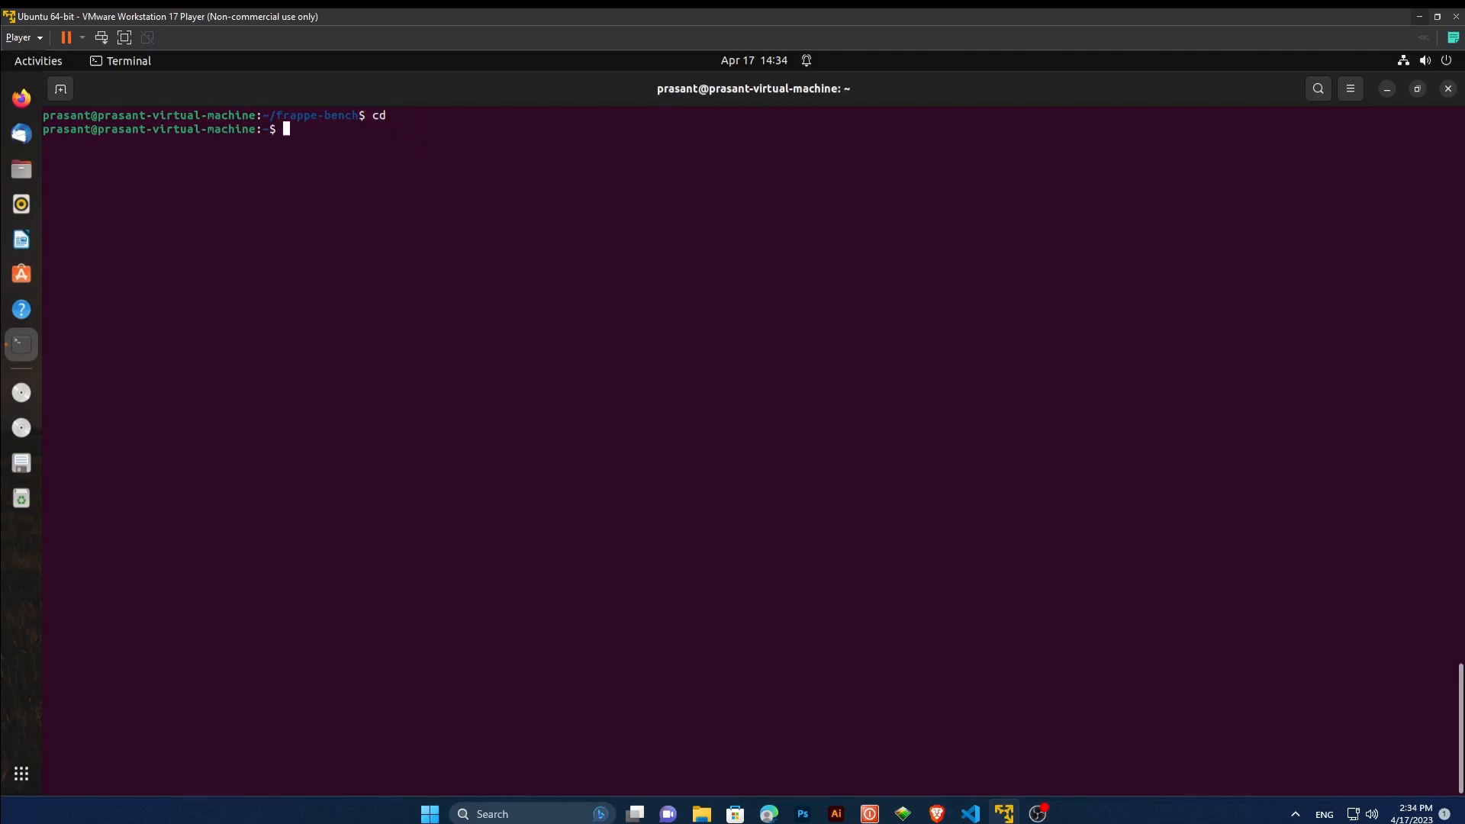
pyautogui.write('cd frappe-bench/')
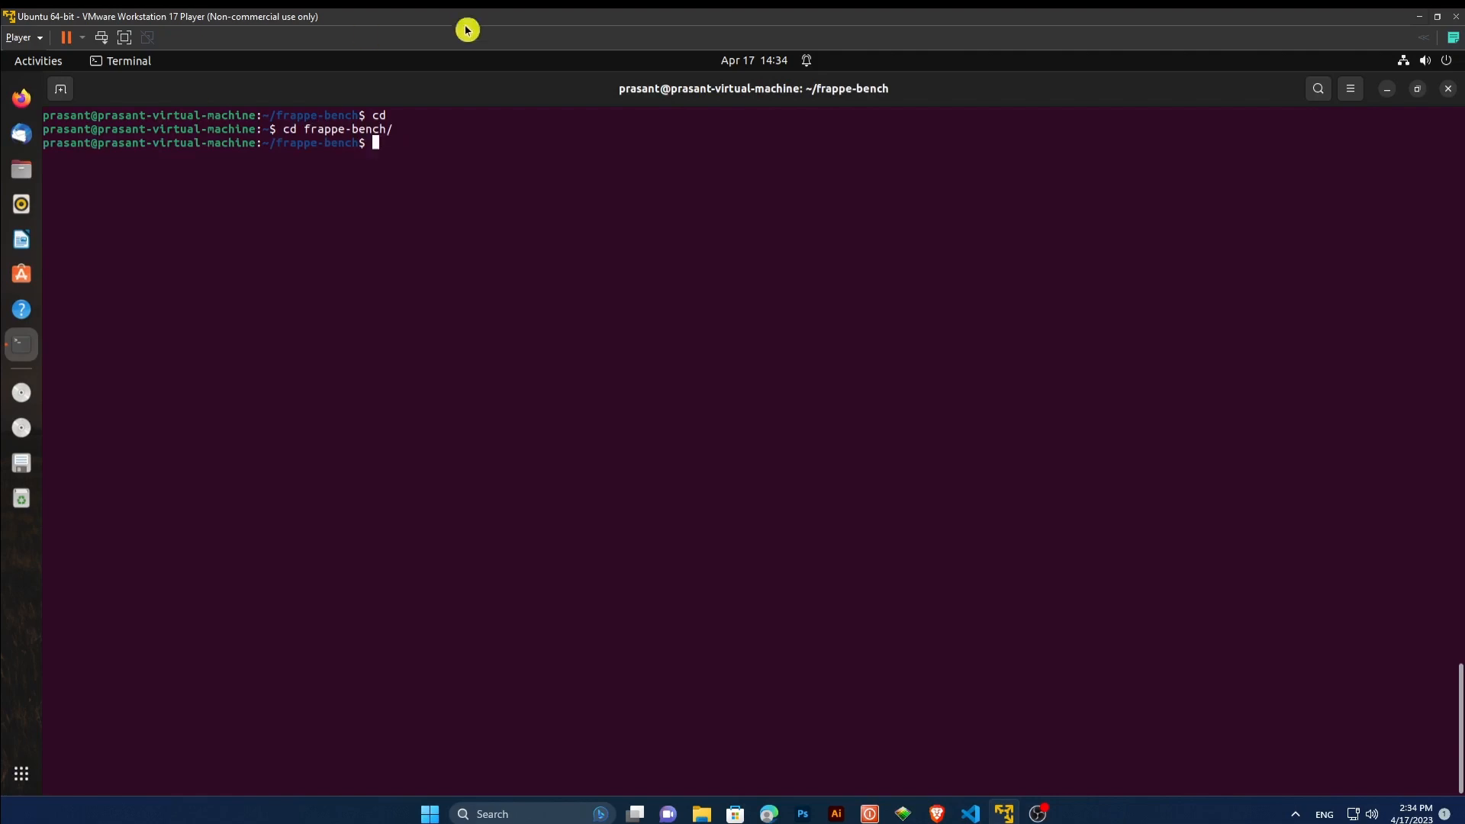
pyautogui.write('bench new')
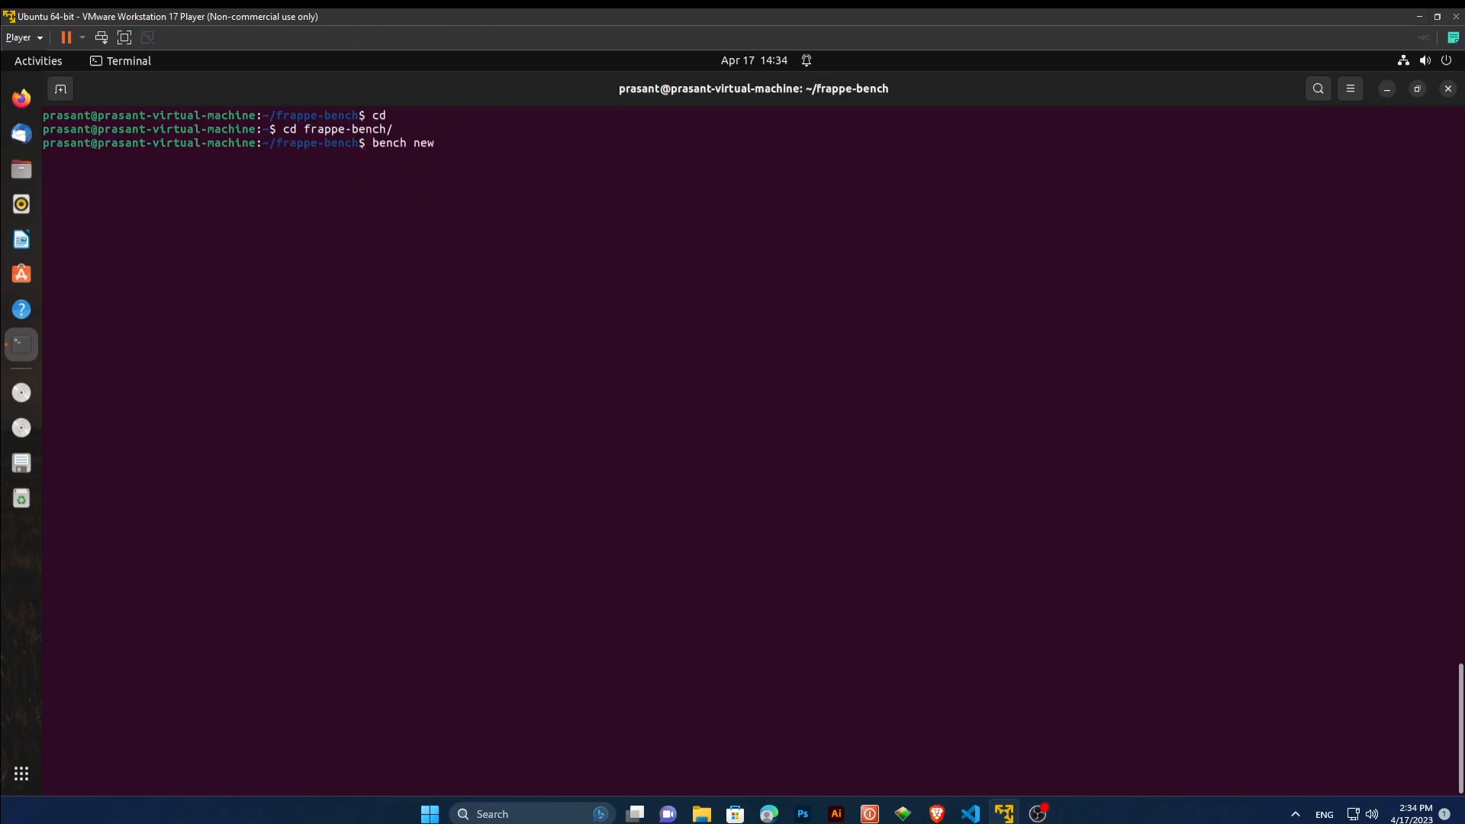
# - Run bench new-app sports_app, reaching the app title prompt
pyautogui.write('-app')
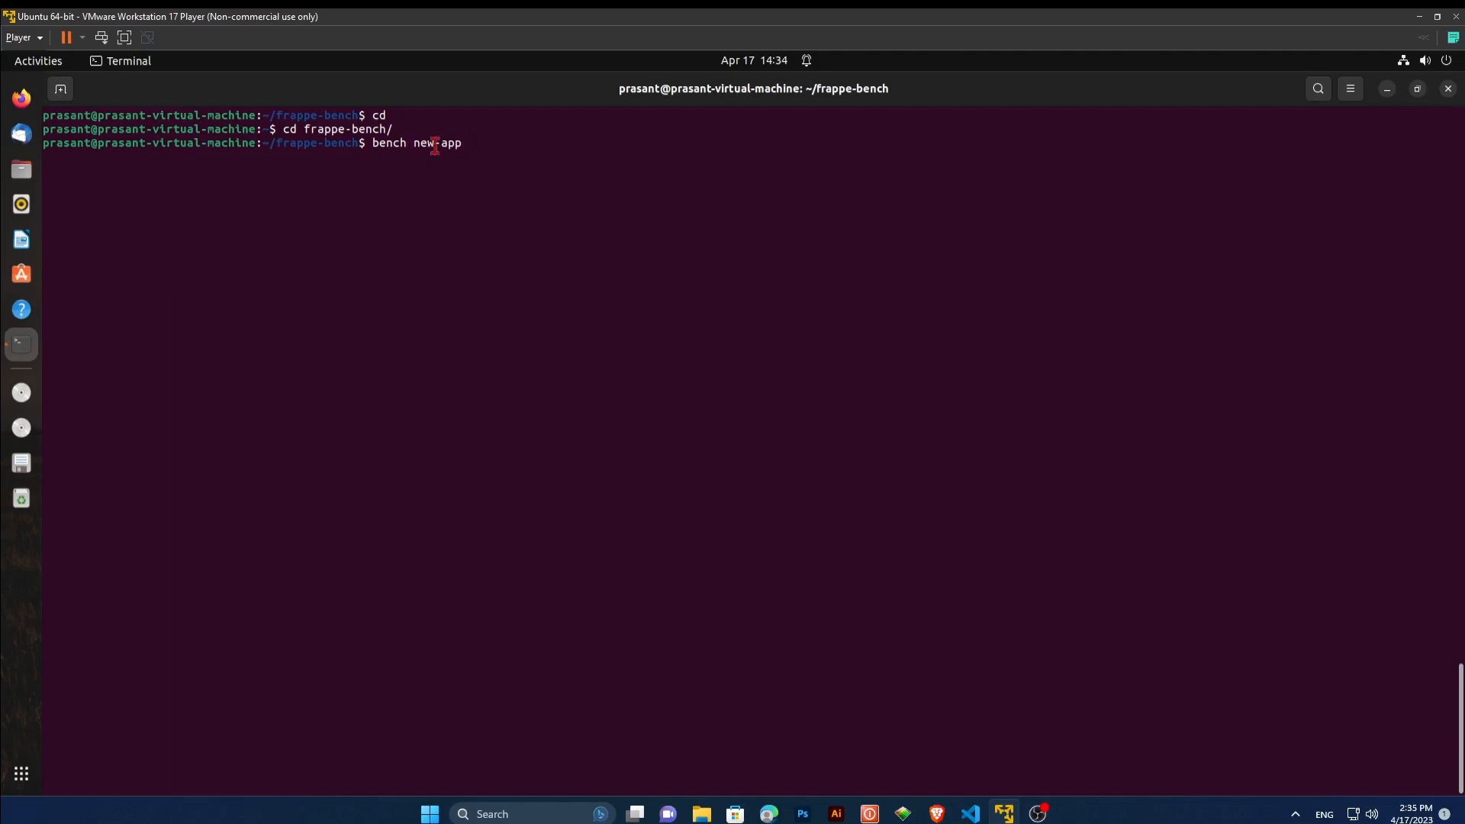
pyautogui.write('sp')
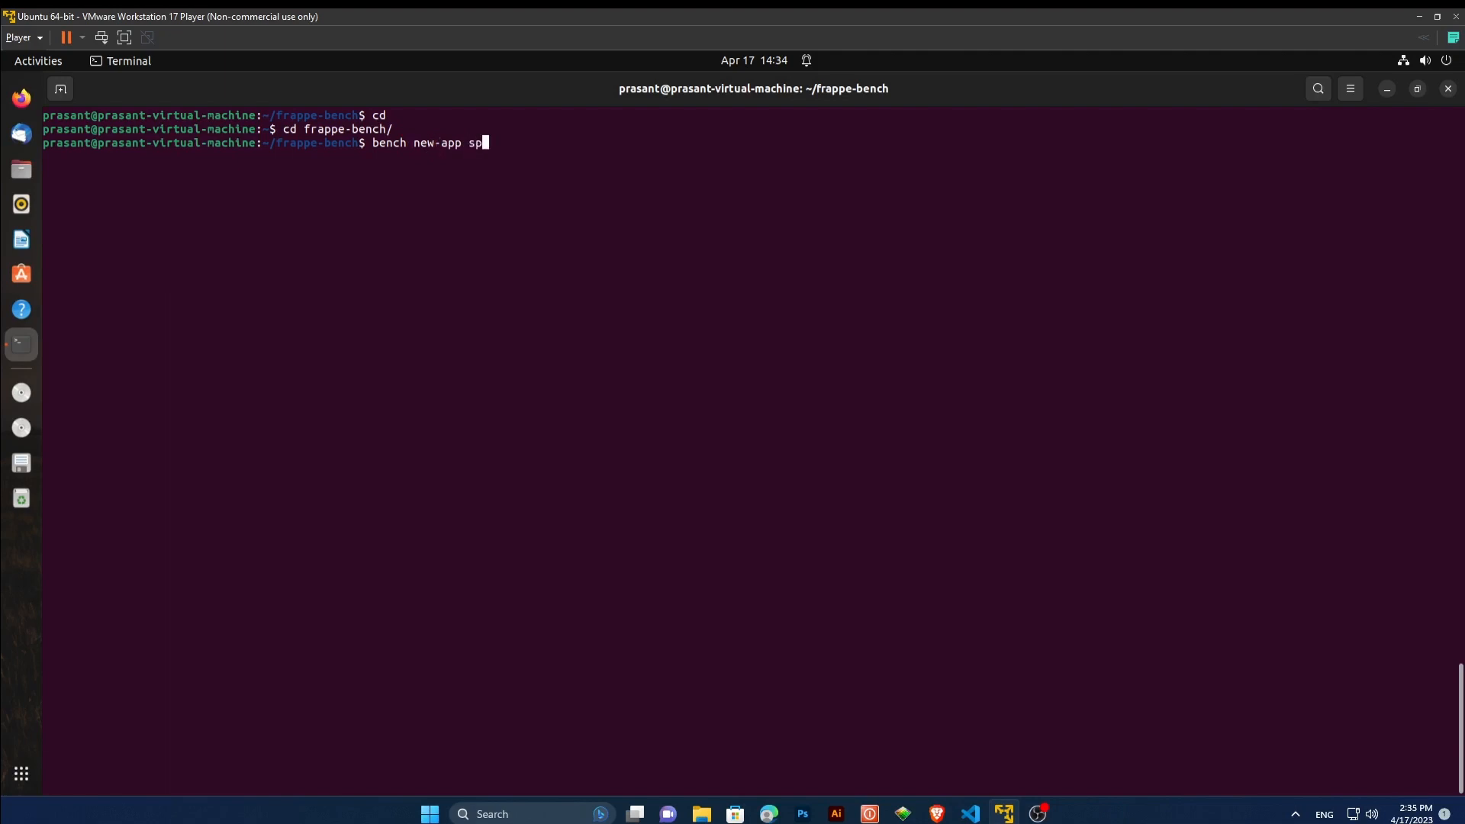
pyautogui.write('orts')
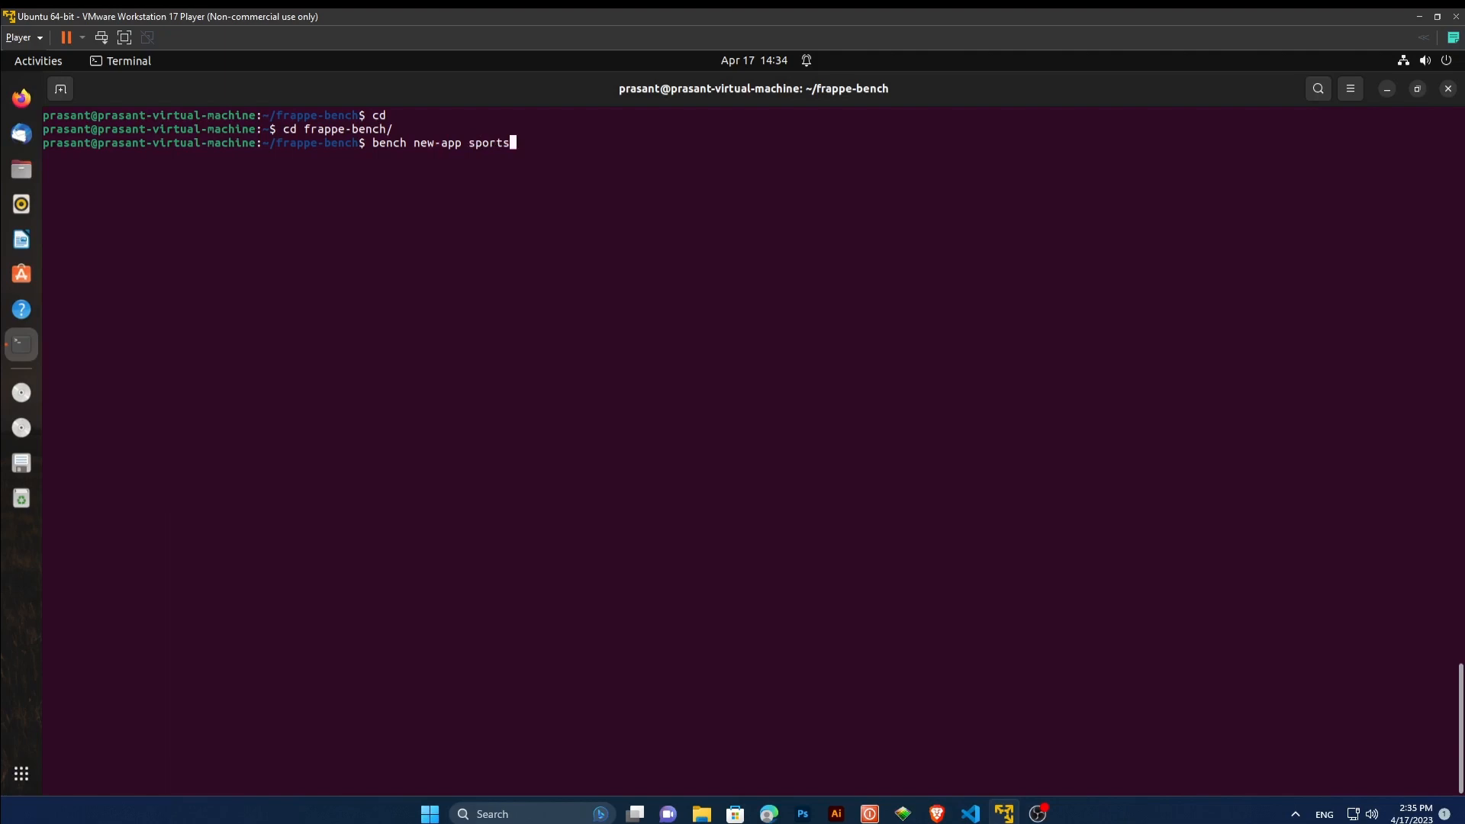
pyautogui.write('_app')
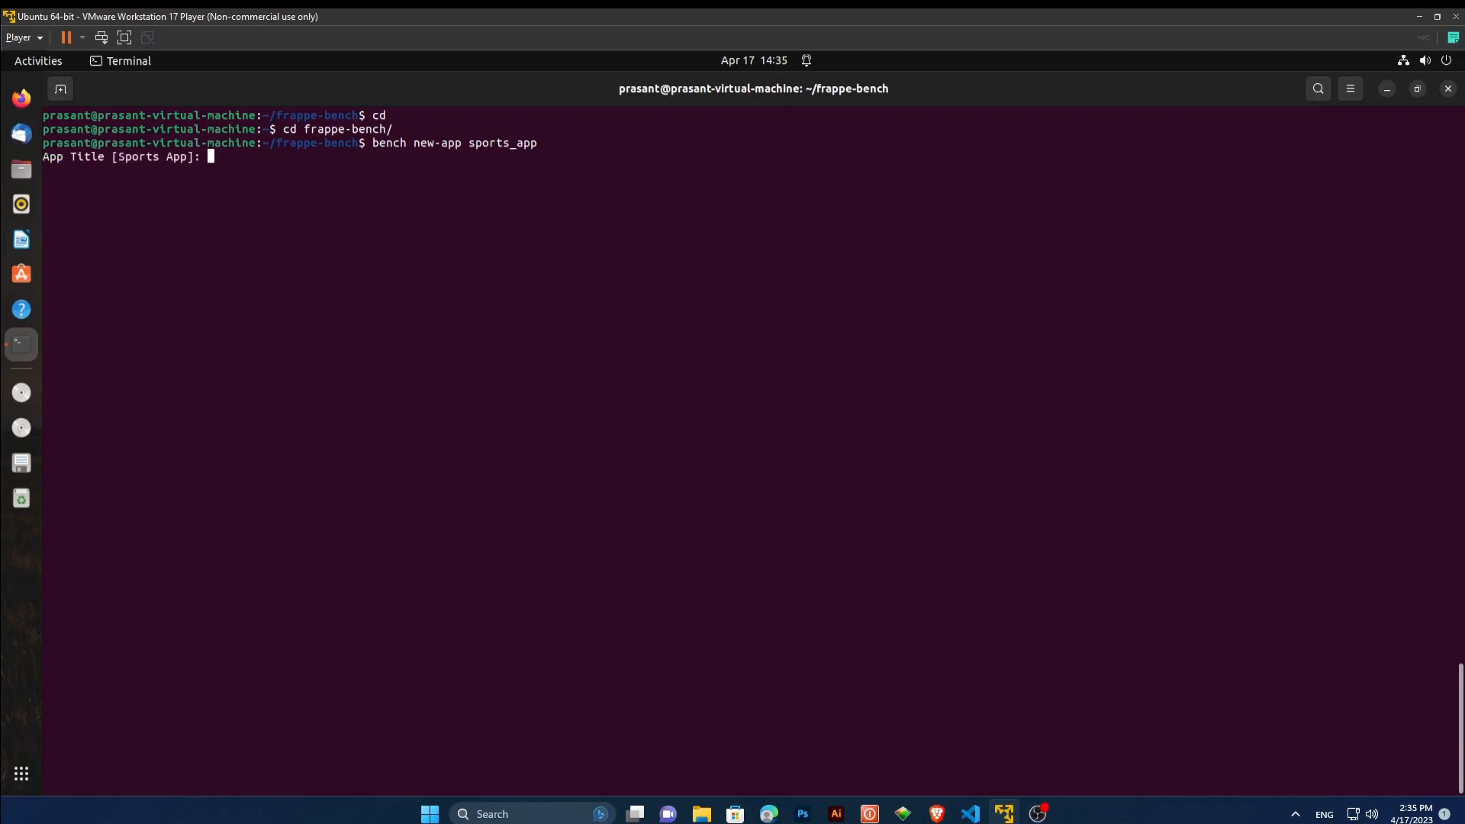
# - Answer the app title and description prompts with sports
pyautogui.write('sports')
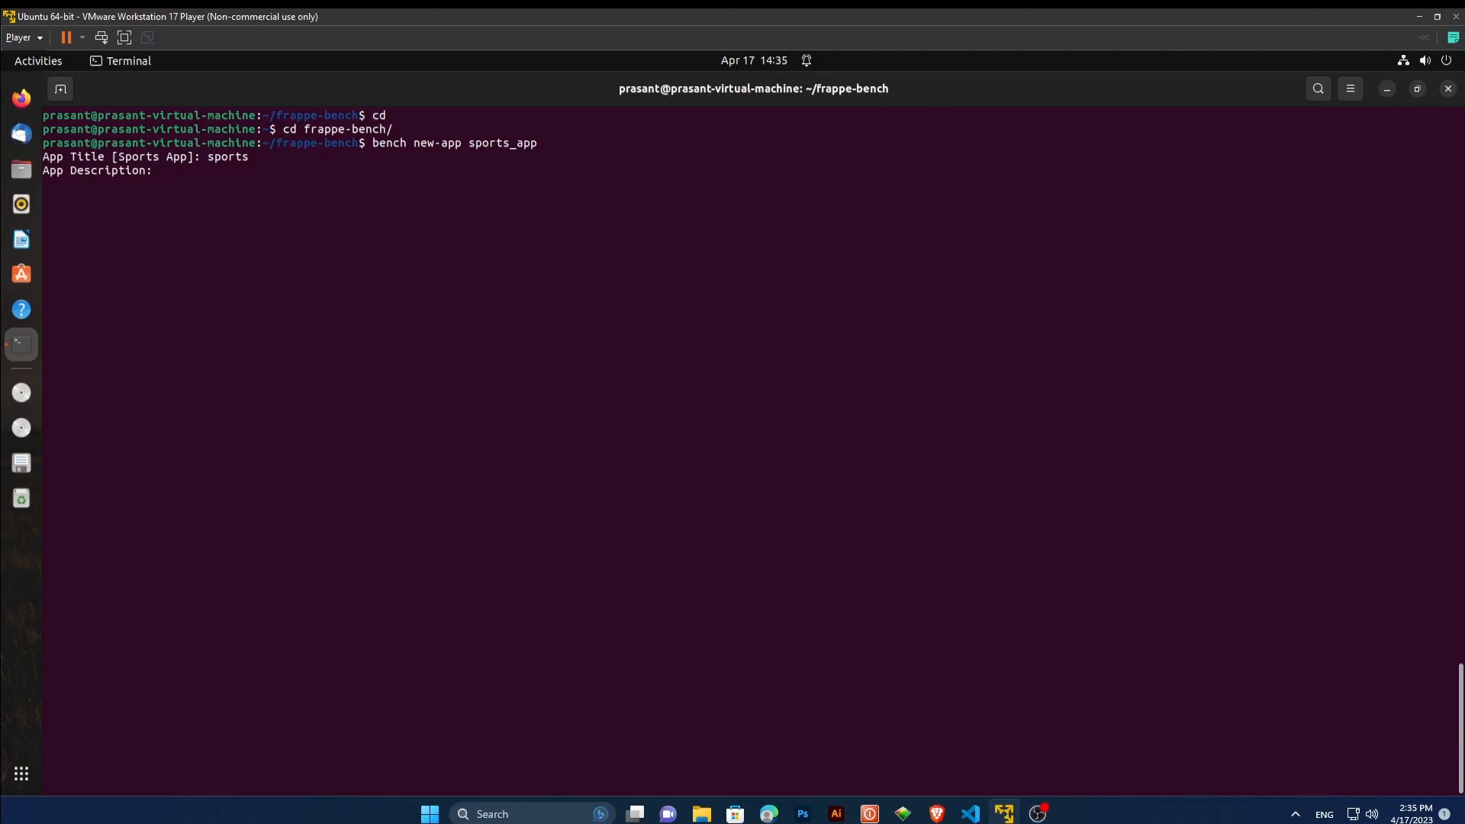
pyautogui.press('Return')
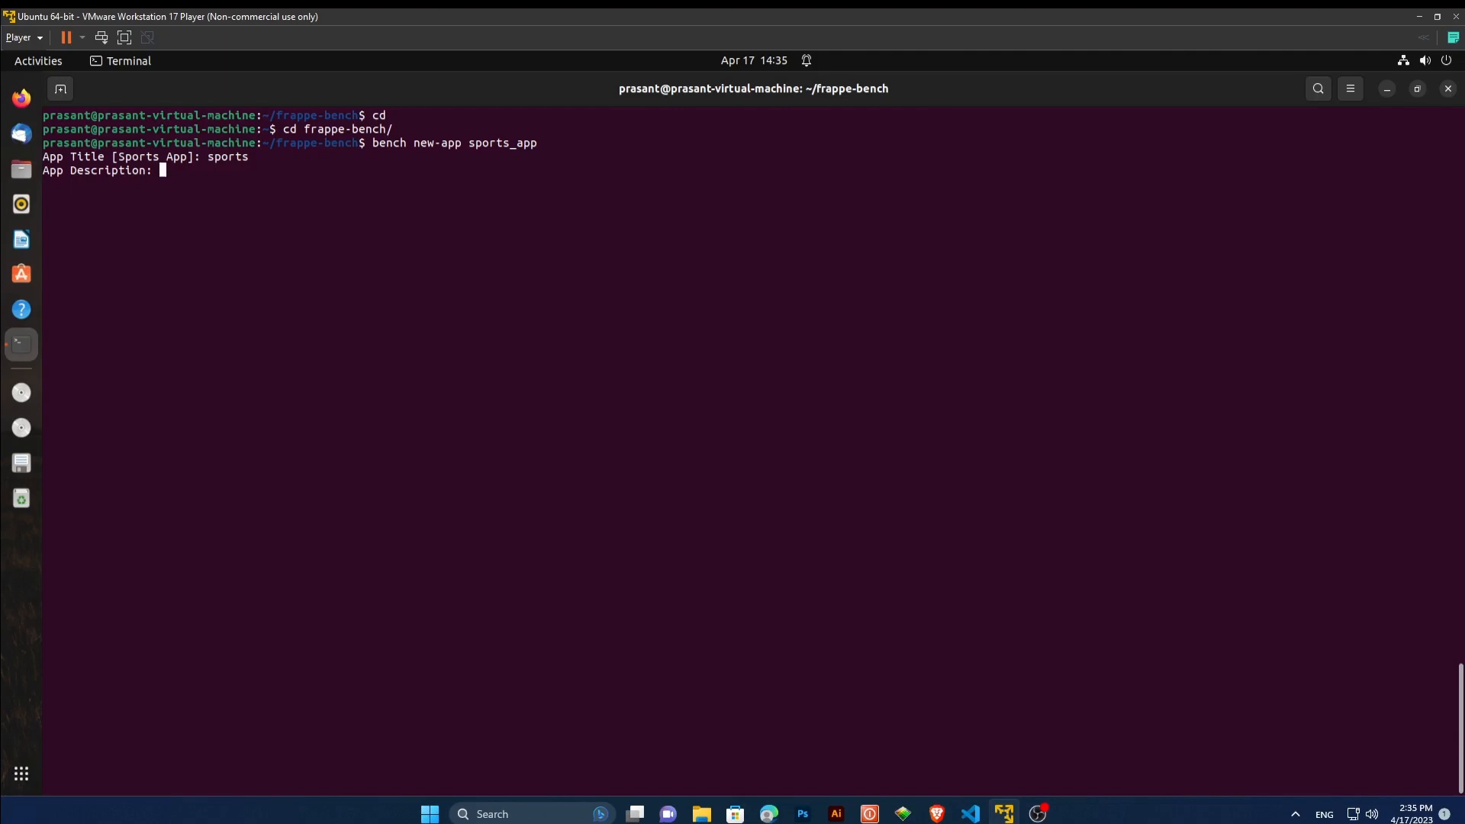
pyautogui.write('sports')
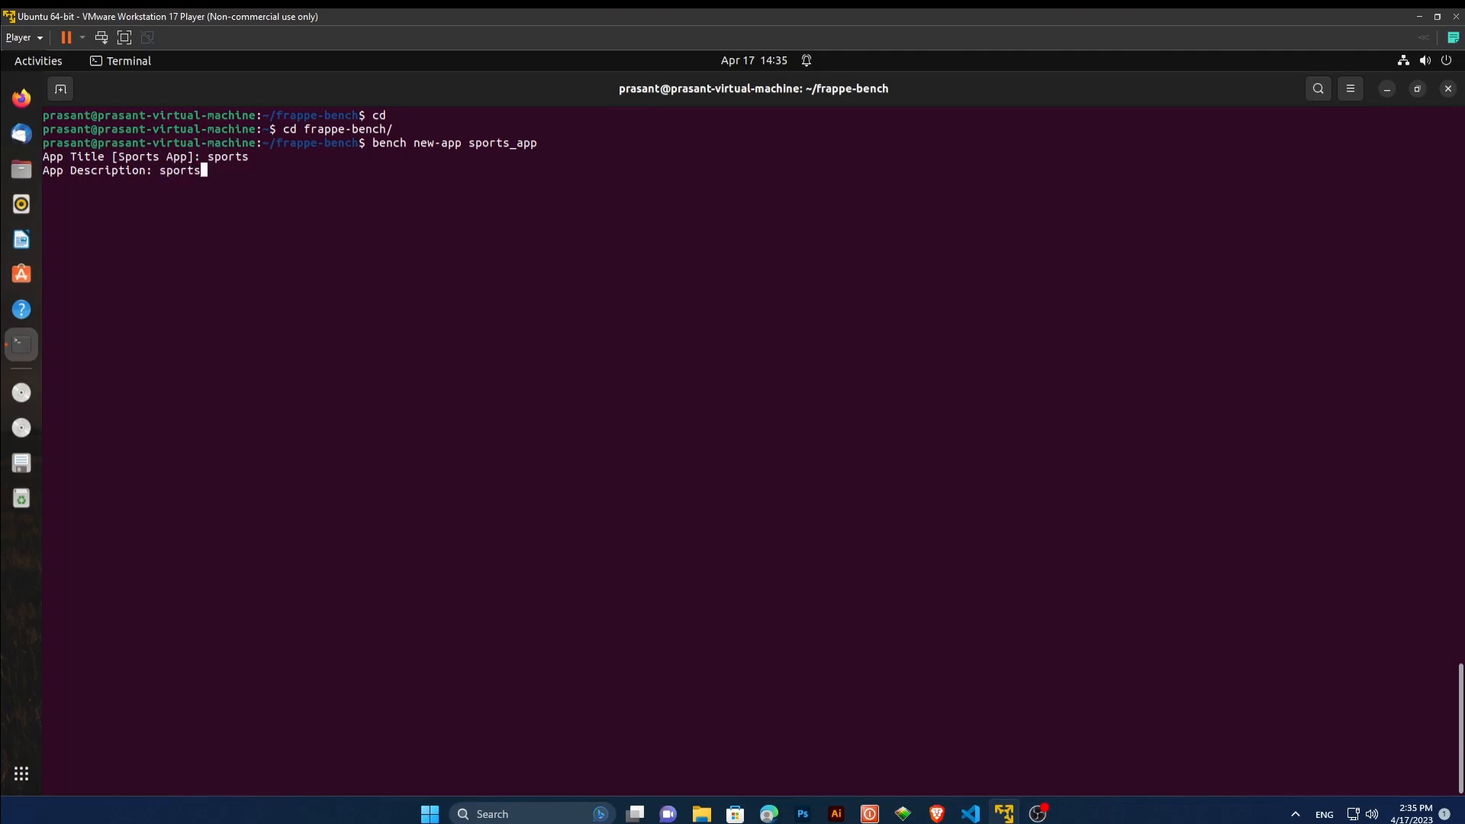
pyautogui.press('Enter')
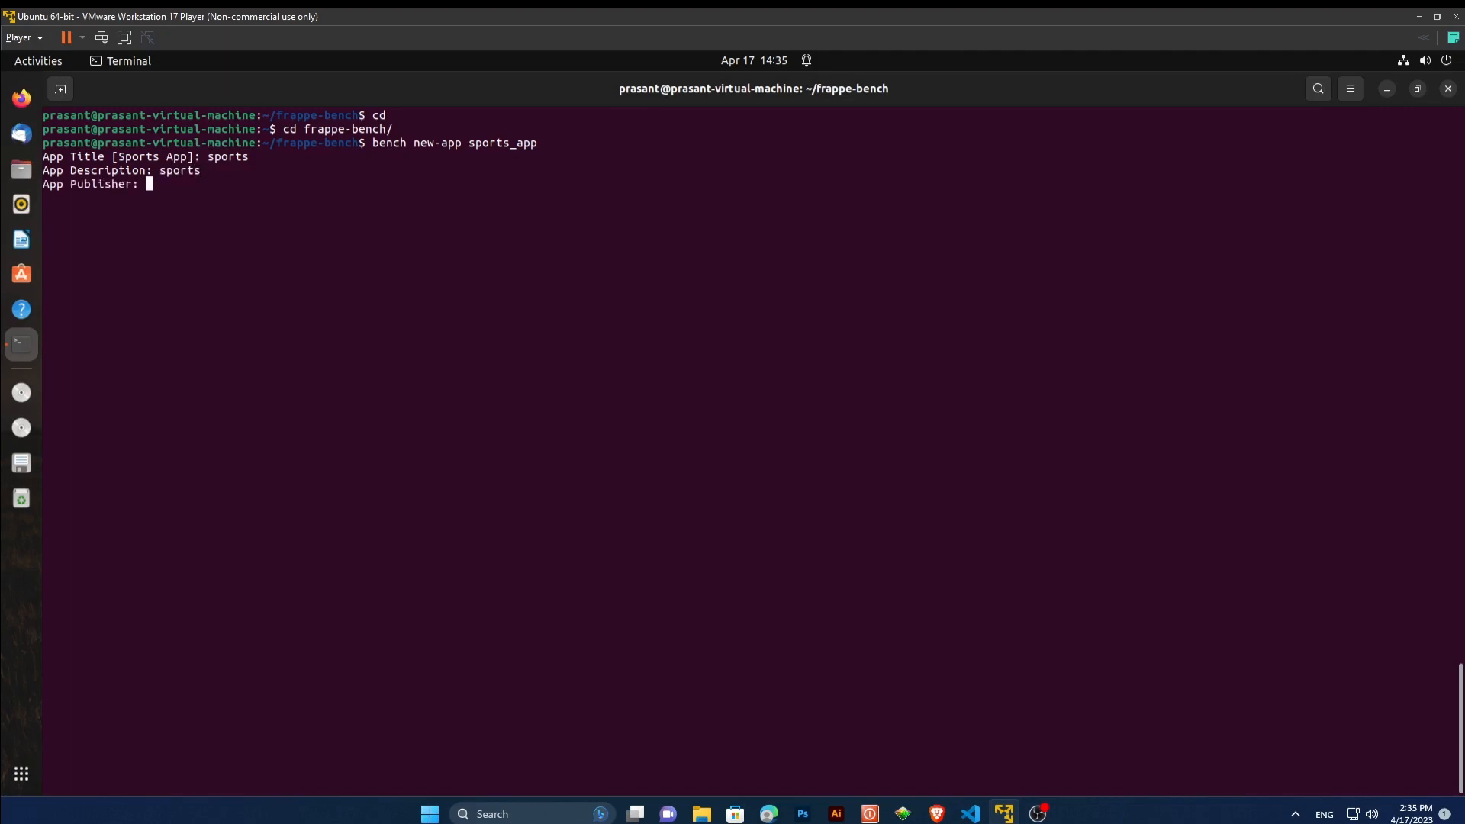
# - Enter publisher prasant and a gmail.com email, then decline the remaining prompt
pyautogui.write('p')
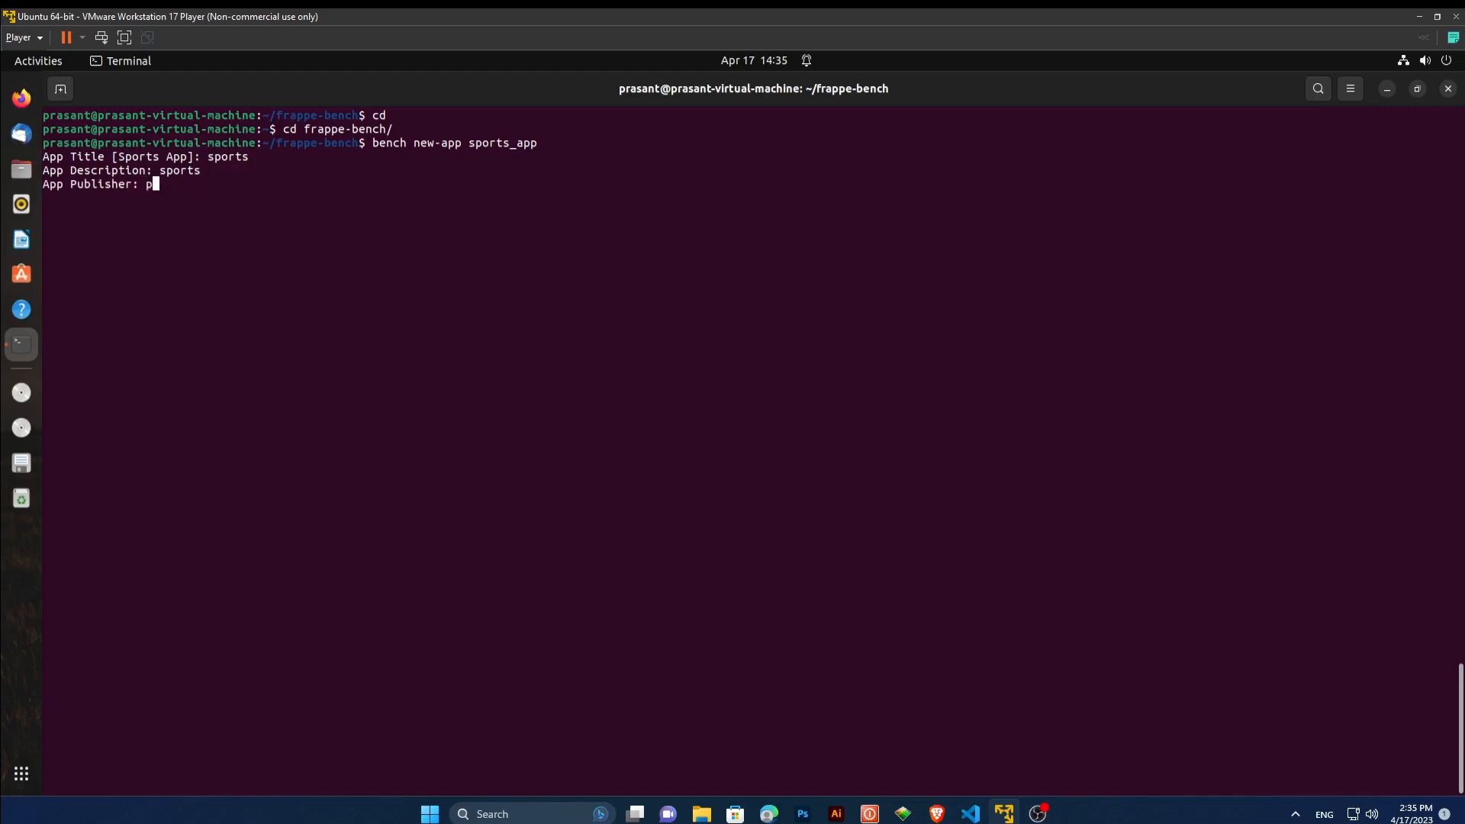
pyautogui.write('rasant')
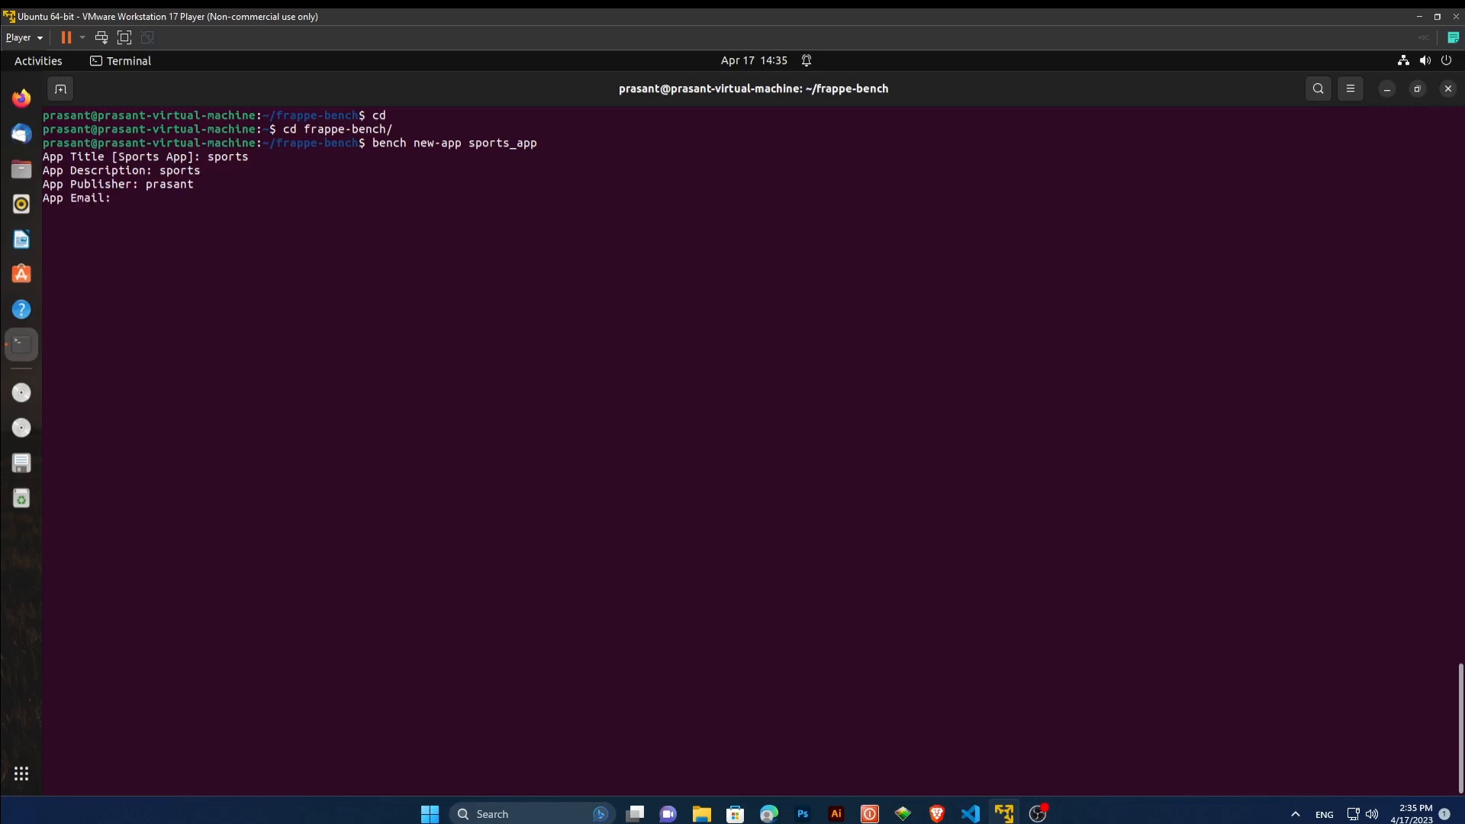
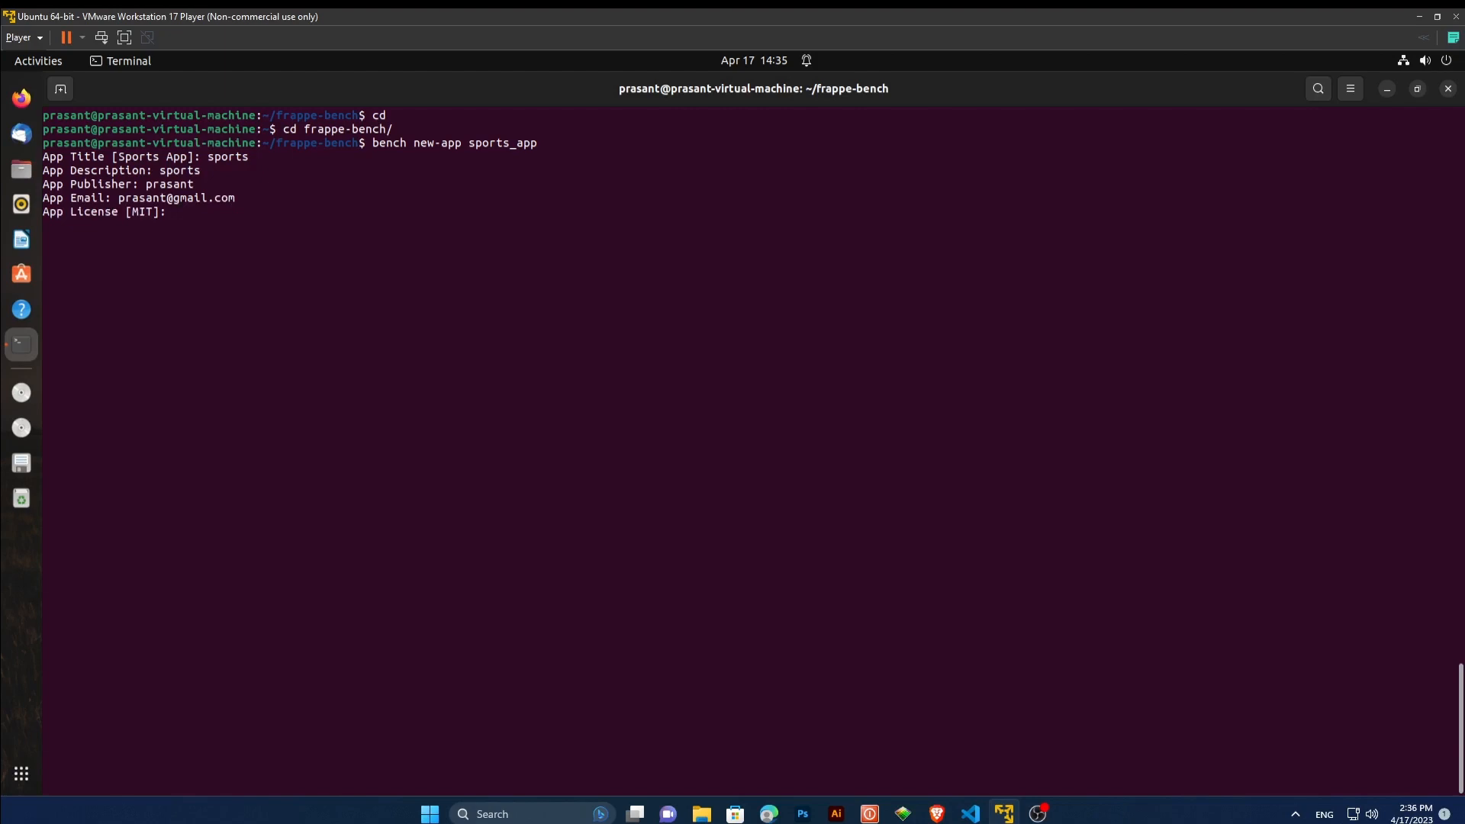
pyautogui.write('n')
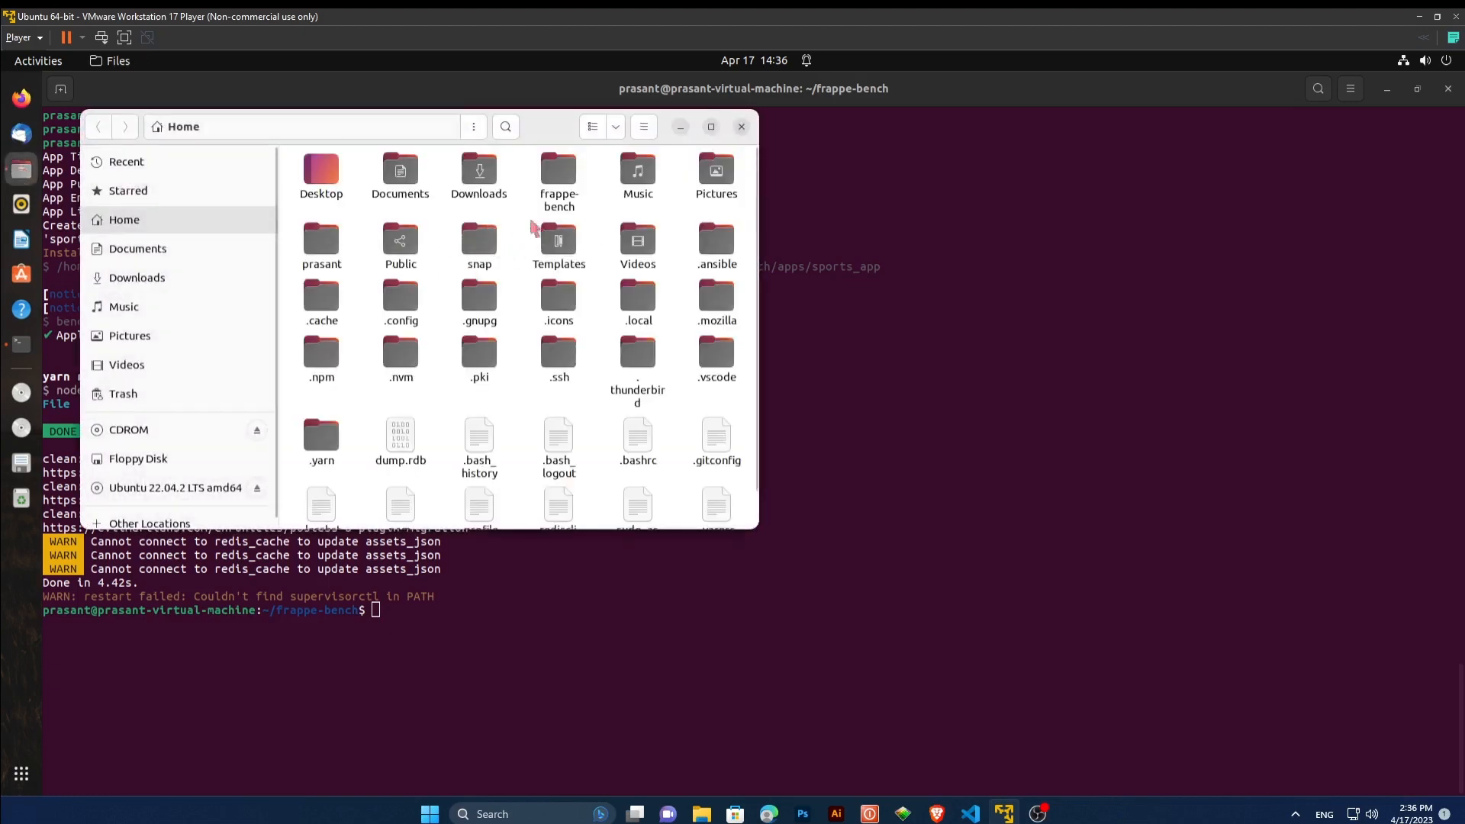
# - Browse frappe-bench/apps/sports_app/sports_app in Files to see hooks.py, then close Files
pyautogui.doubleClick(559, 173)
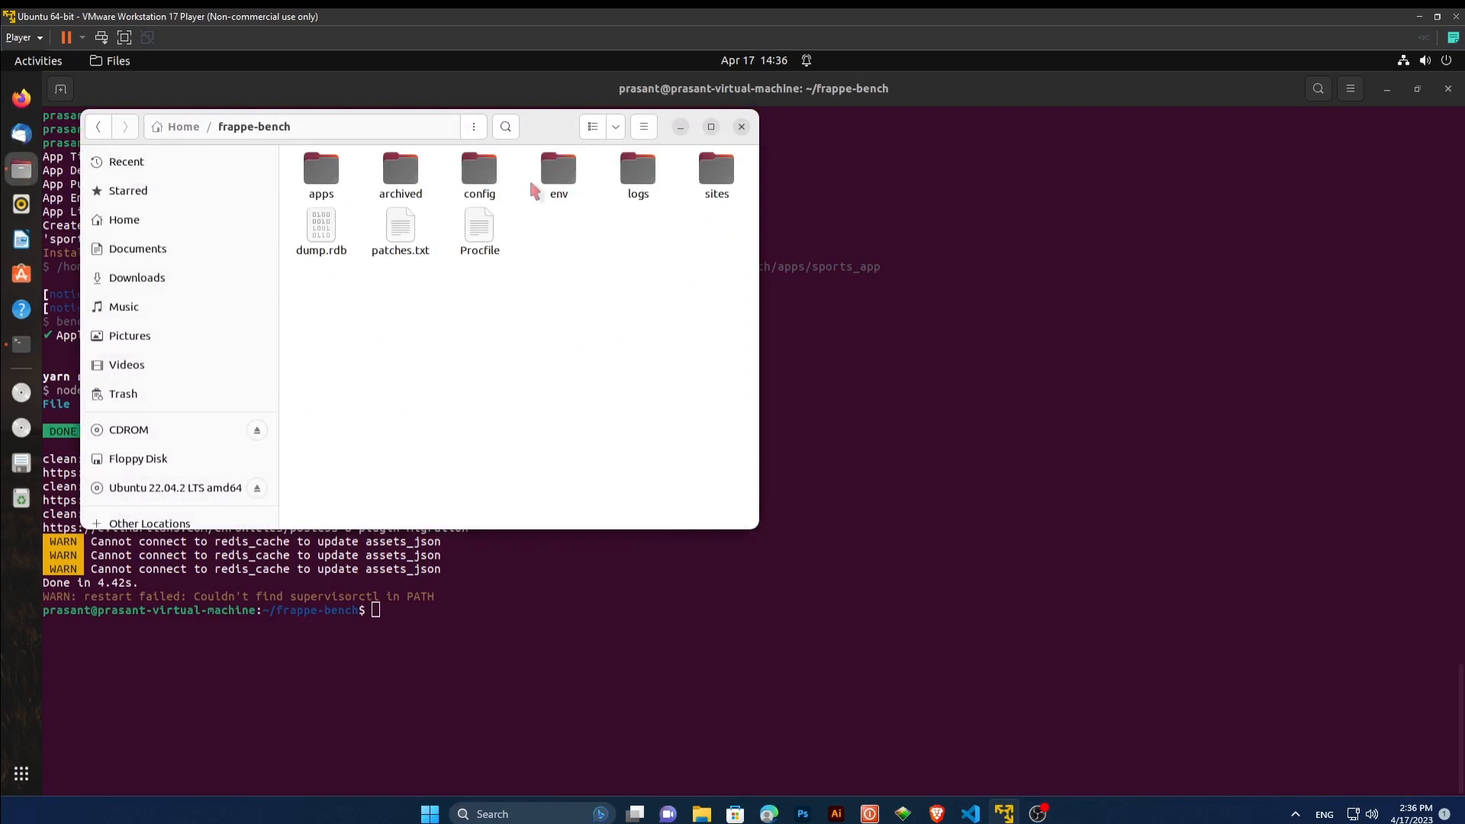
pyautogui.doubleClick(321, 169)
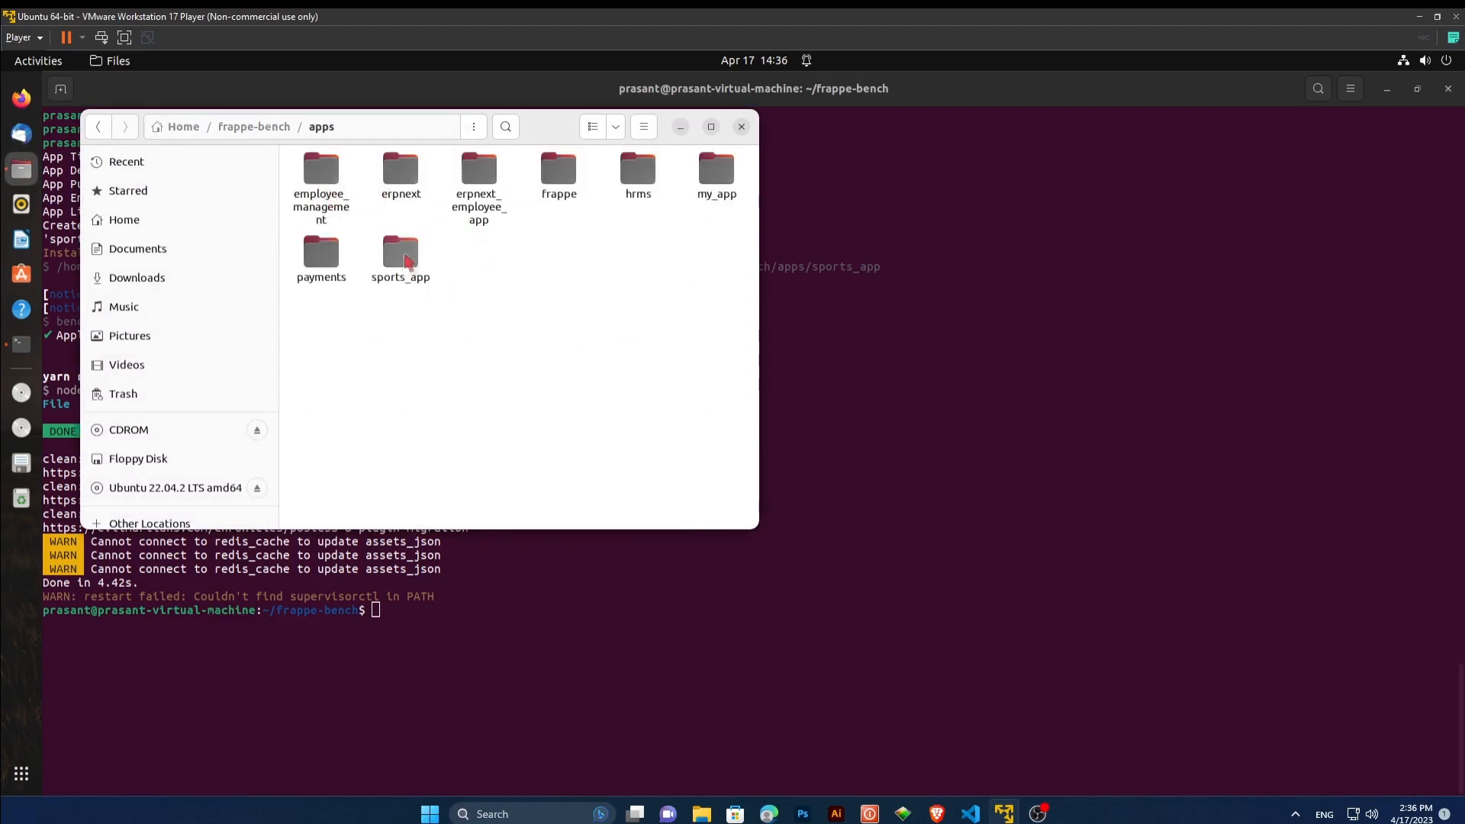
pyautogui.doubleClick(400, 257)
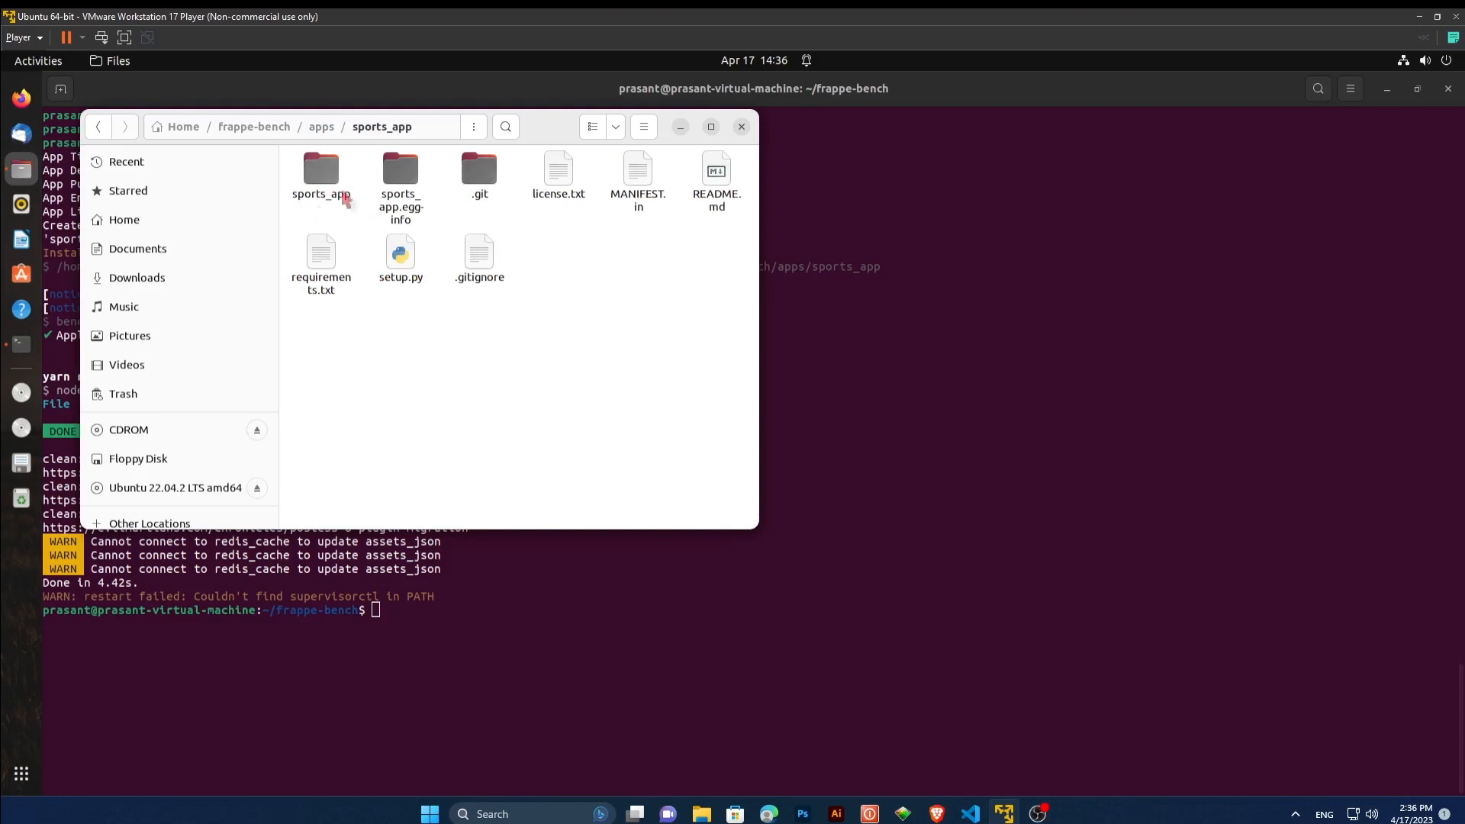
pyautogui.doubleClick(320, 168)
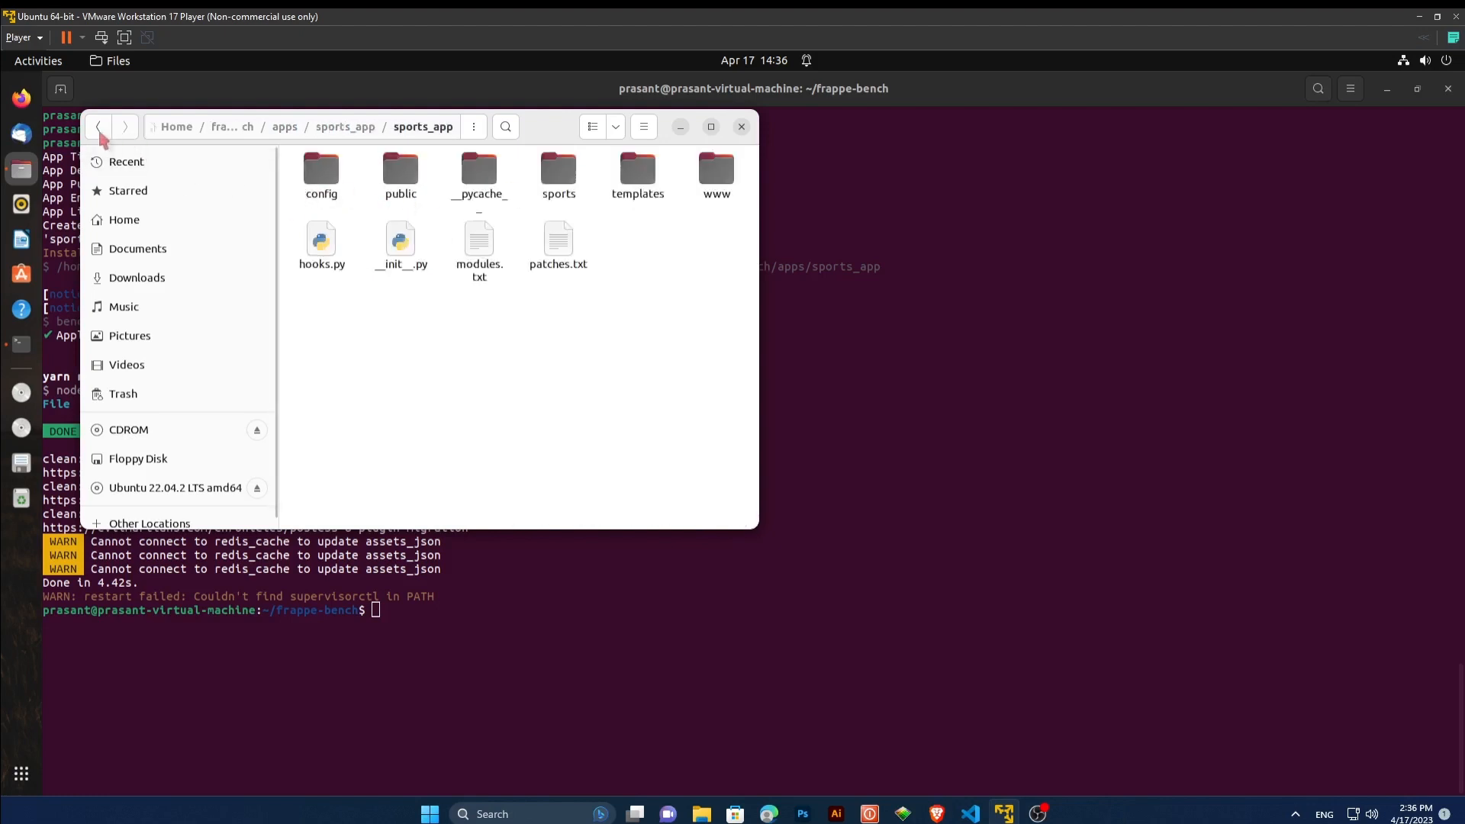
pyautogui.click(99, 127)
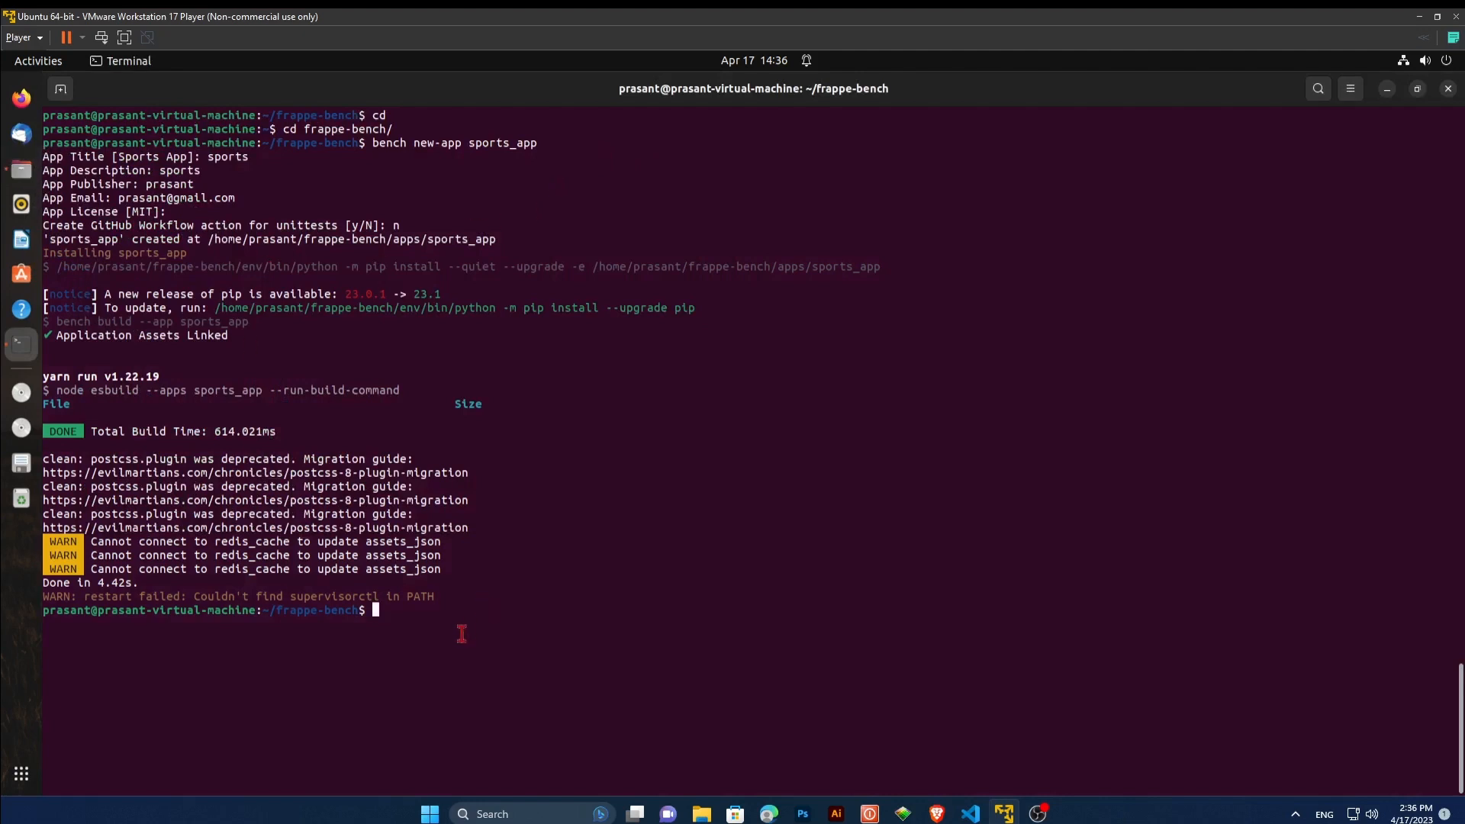
# - Clear the old terminal output
pyautogui.write('cle')
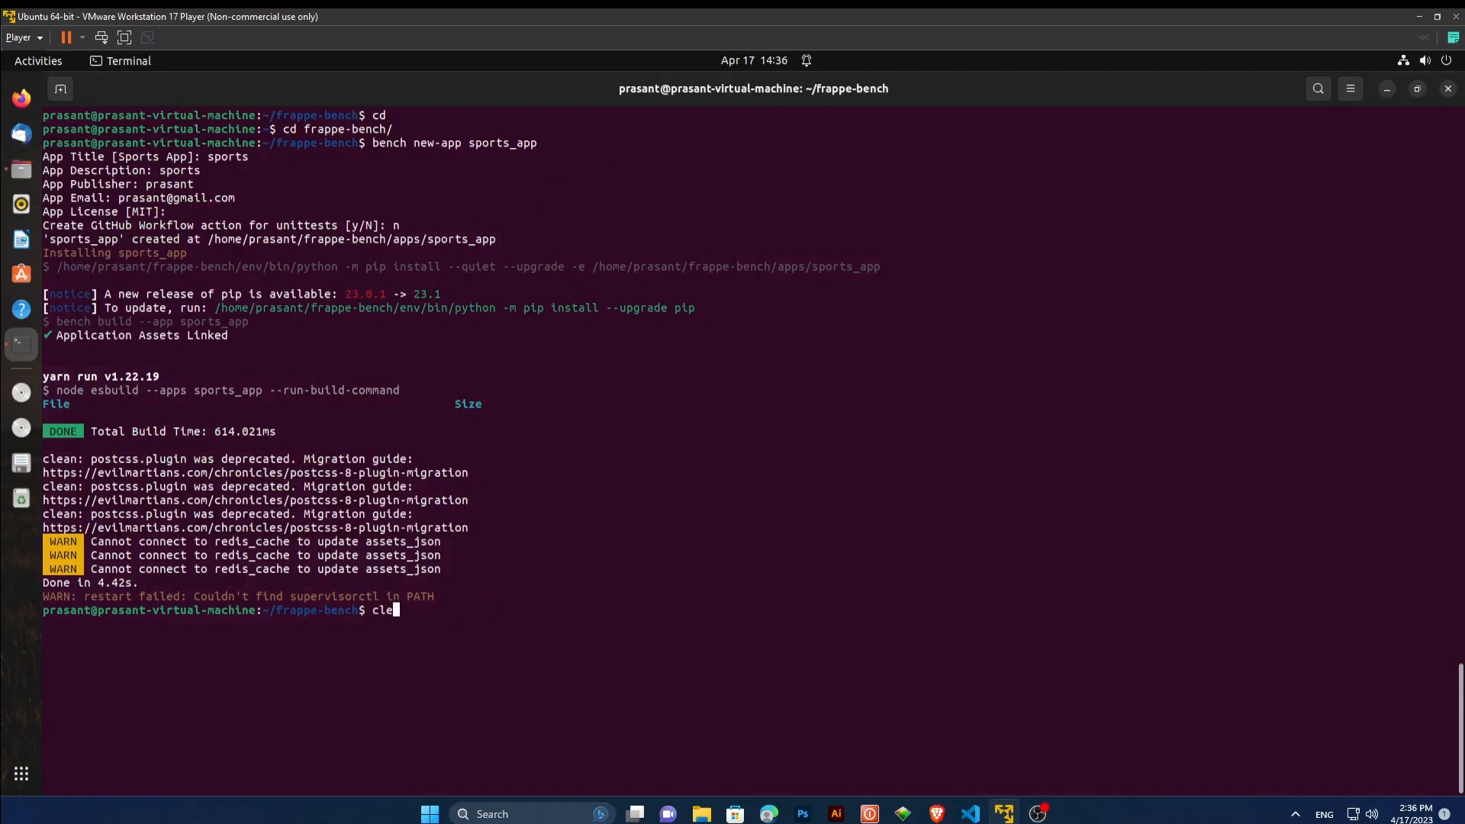
pyautogui.write('ar')
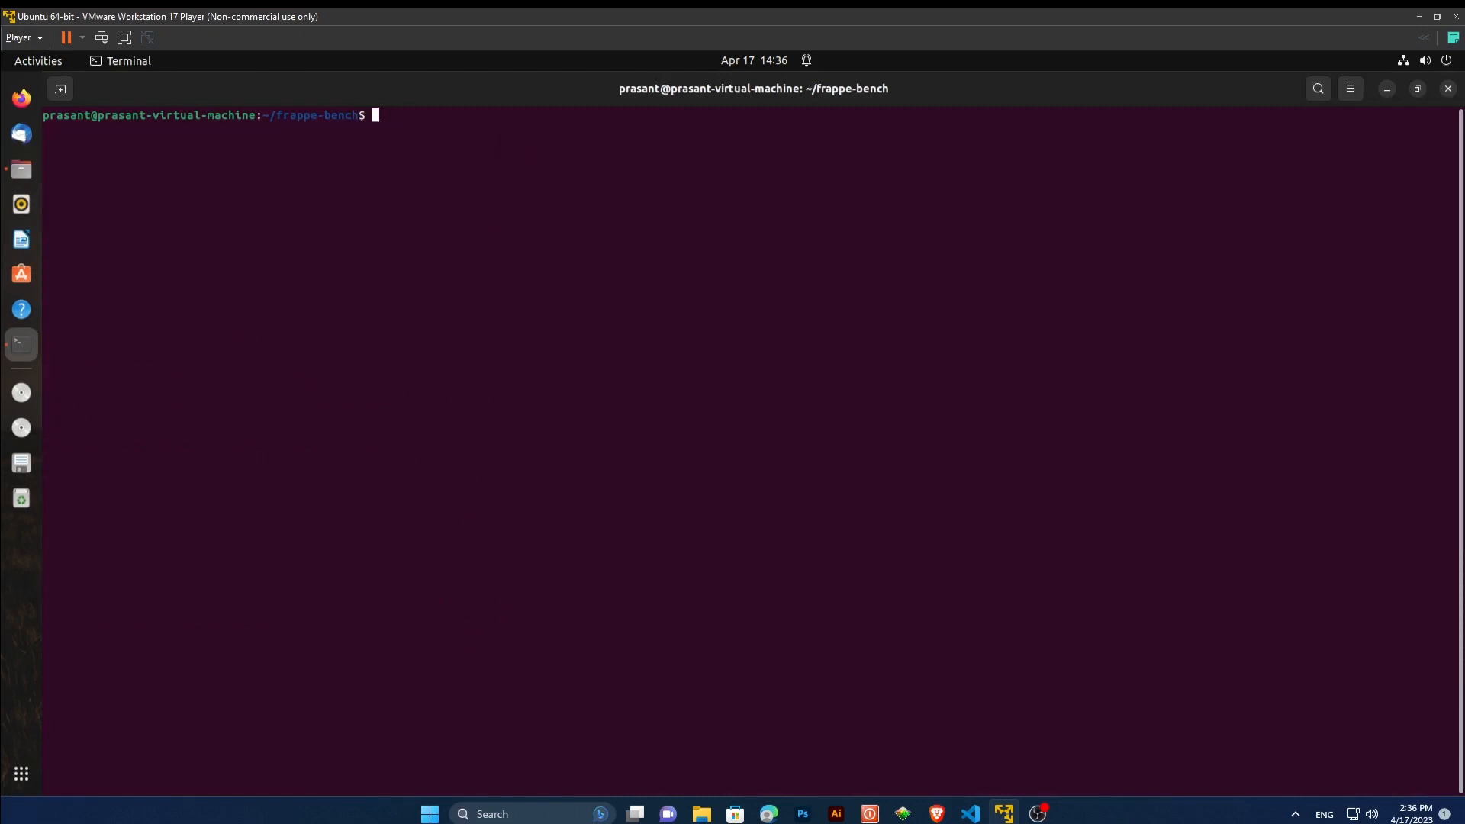
# - Run bench --site website install-app sports_app to install the app on the site
pyautogui.write('be')
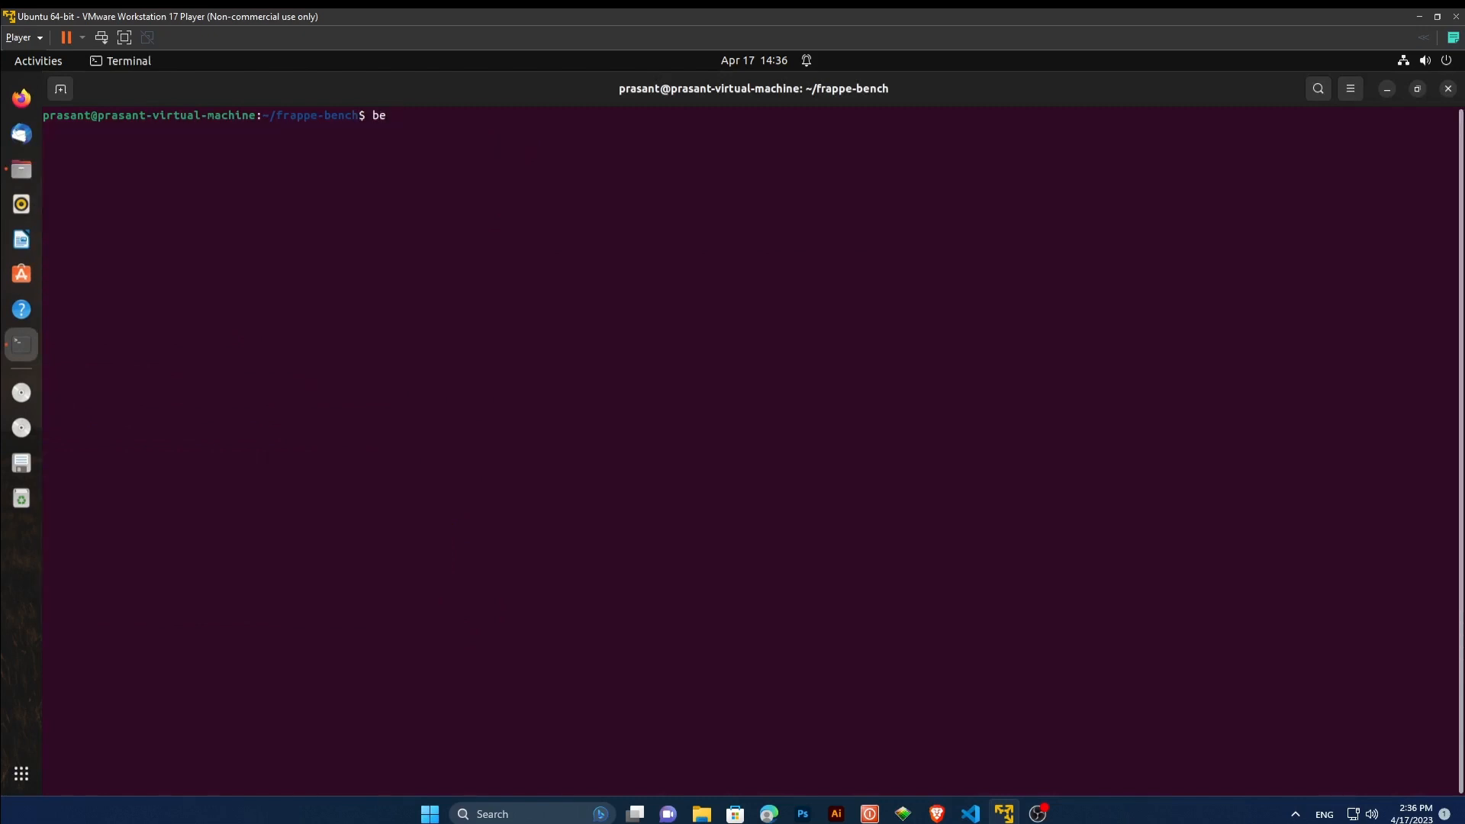
pyautogui.write('nch')
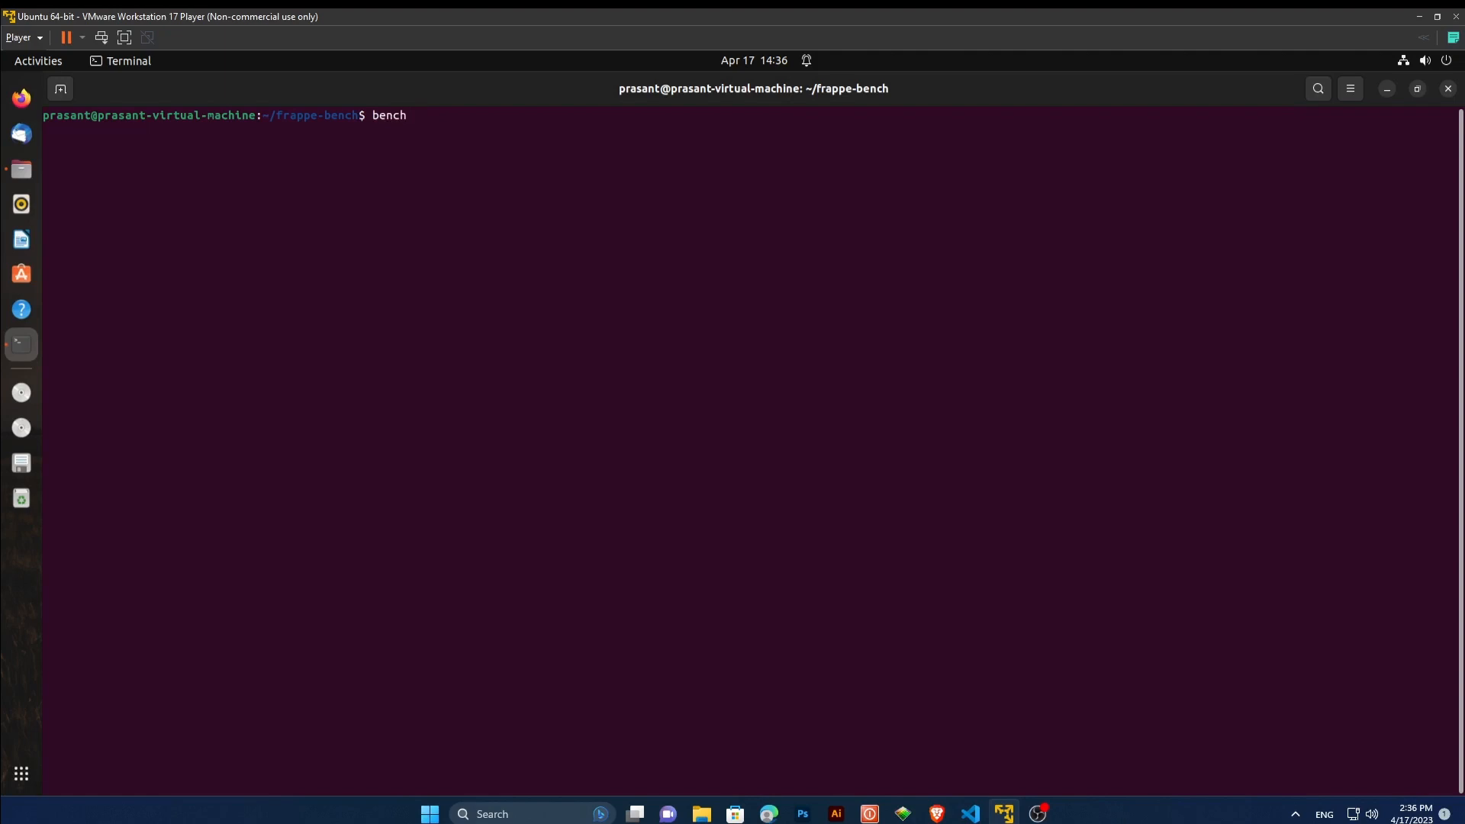
pyautogui.write('--site')
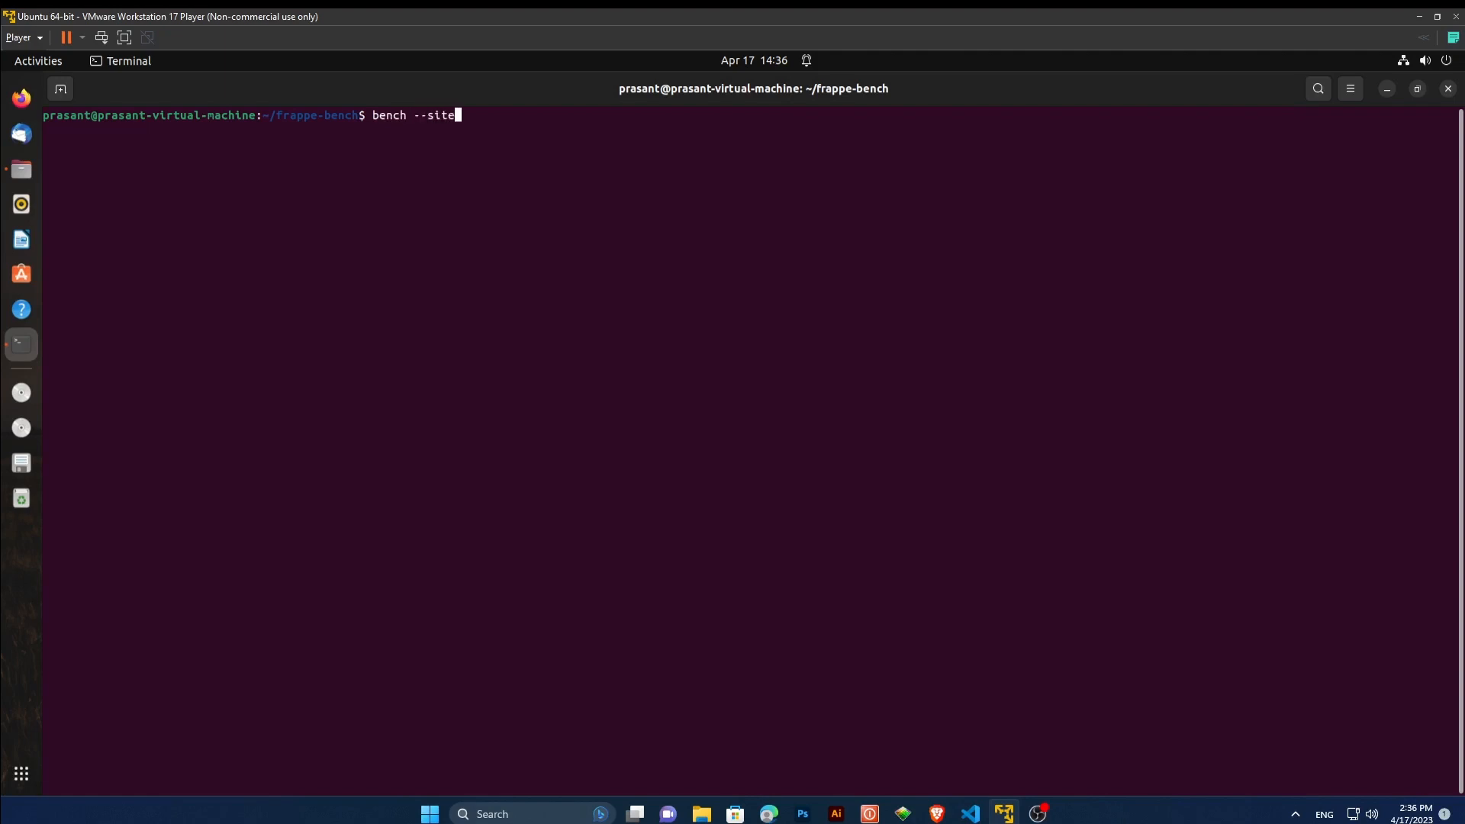
pyautogui.write('" "')
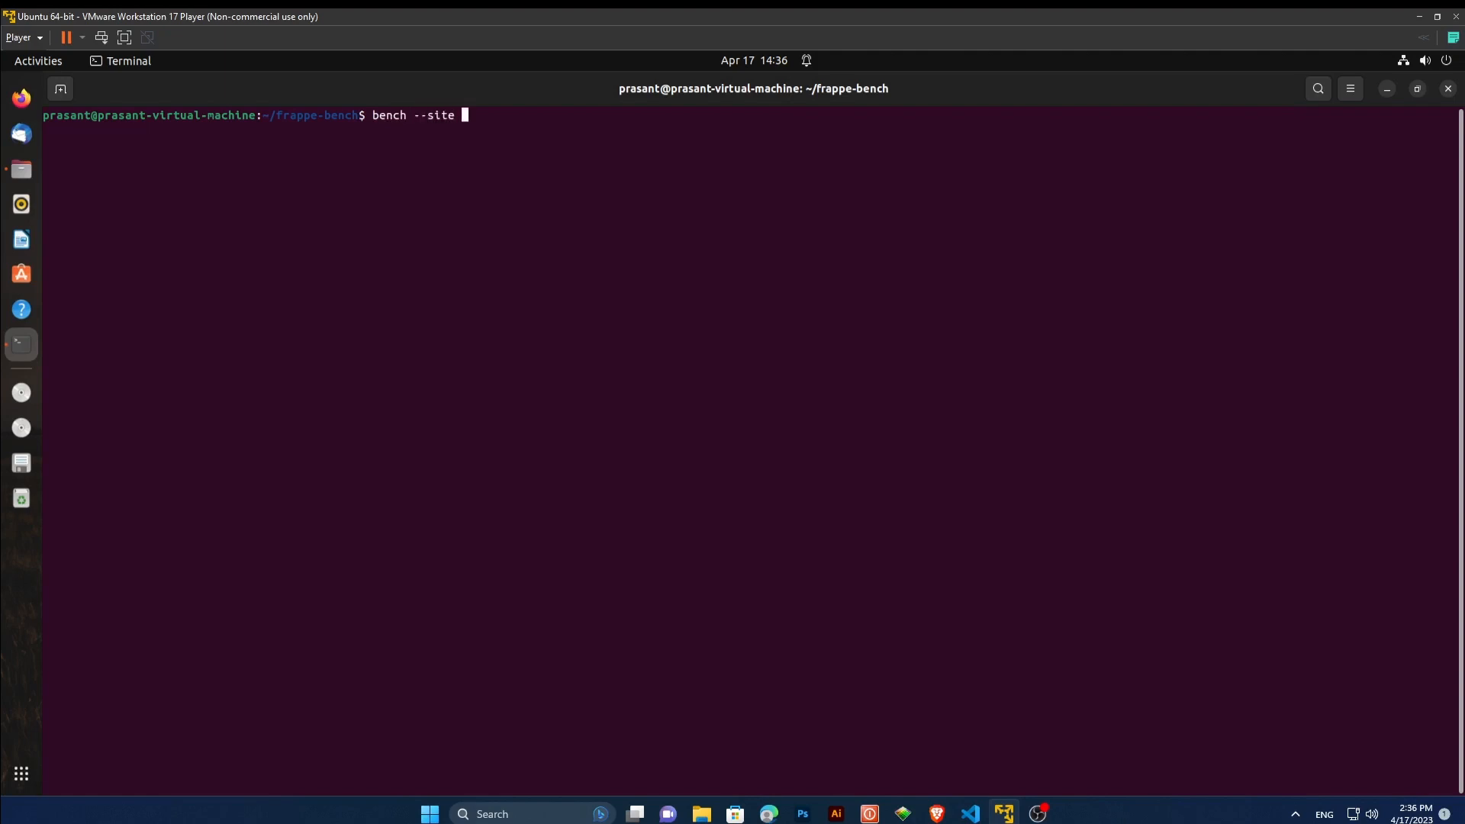
pyautogui.write('website')
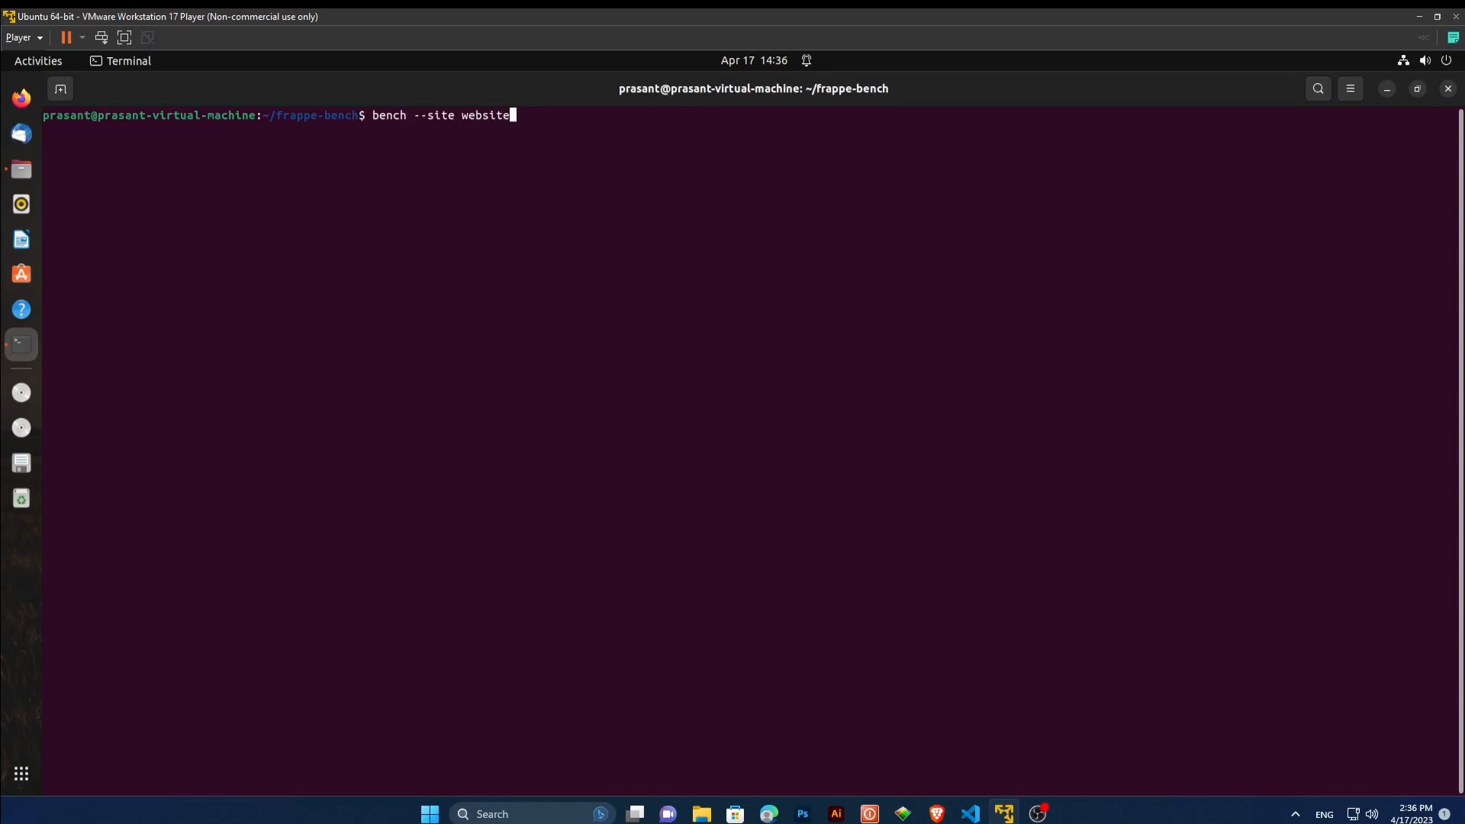
pyautogui.write('insta')
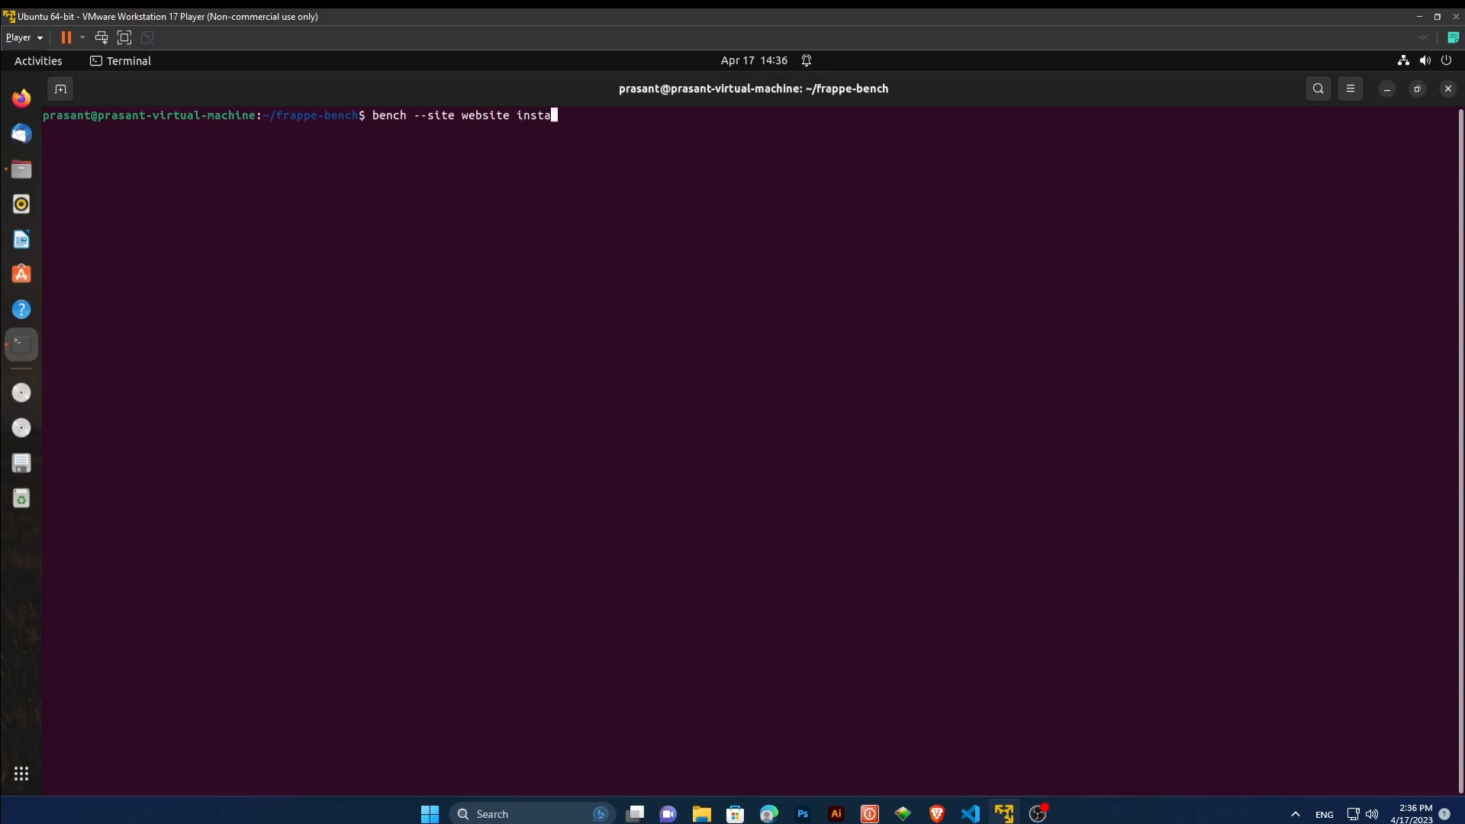
pyautogui.write('ll-a')
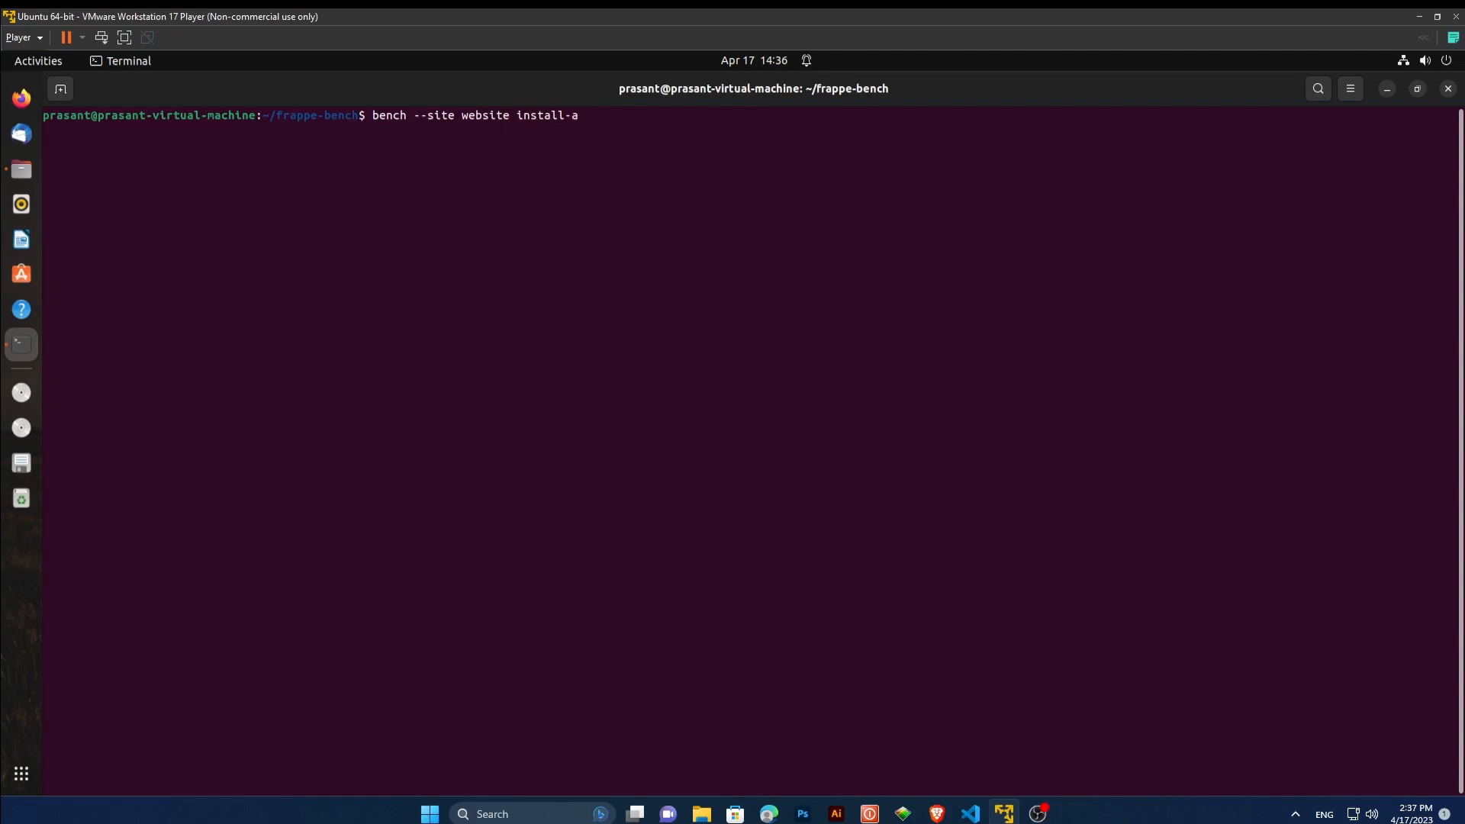
pyautogui.write('pp')
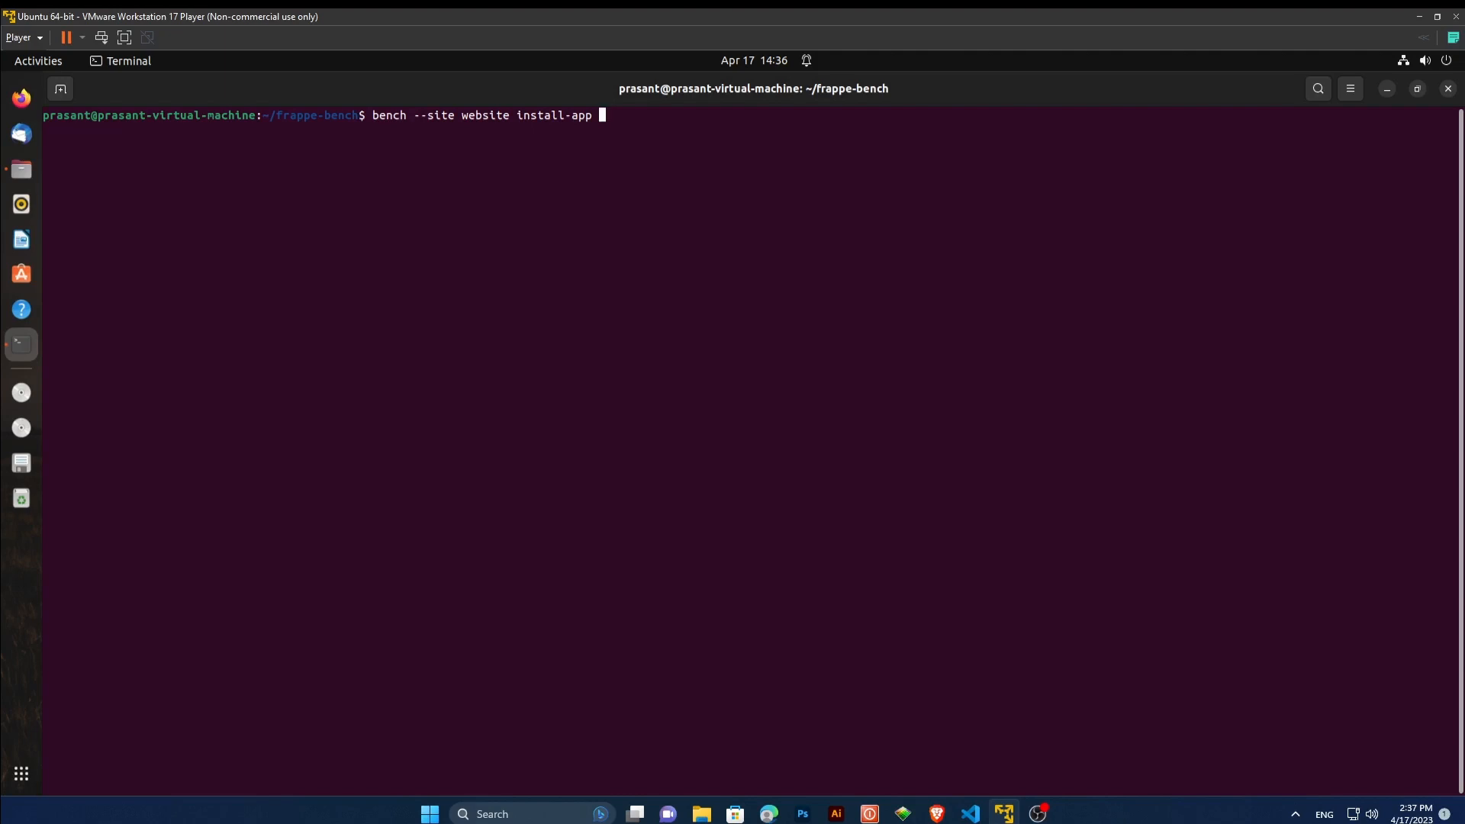
pyautogui.write('spo')
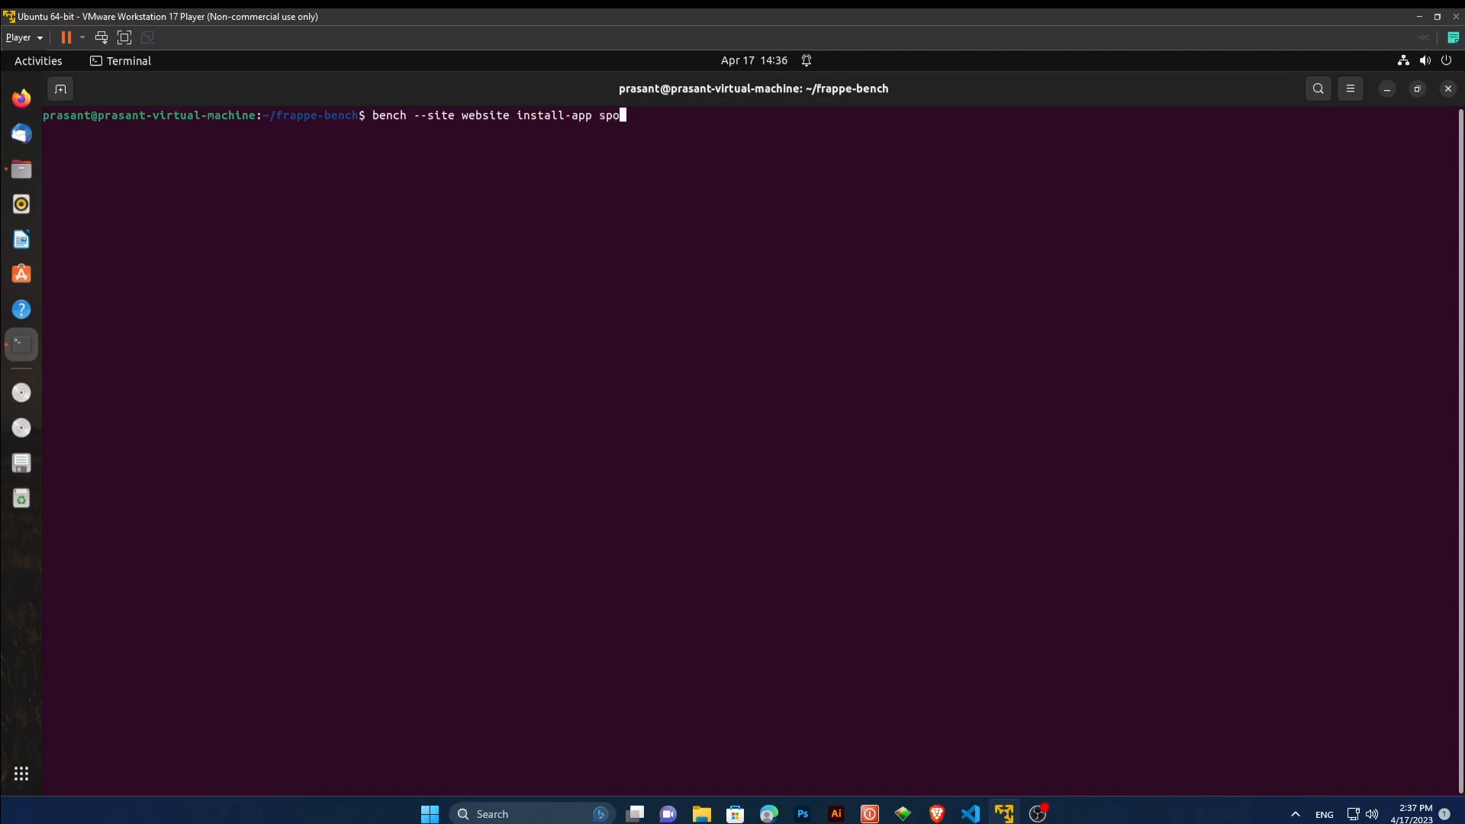
pyautogui.write('rts')
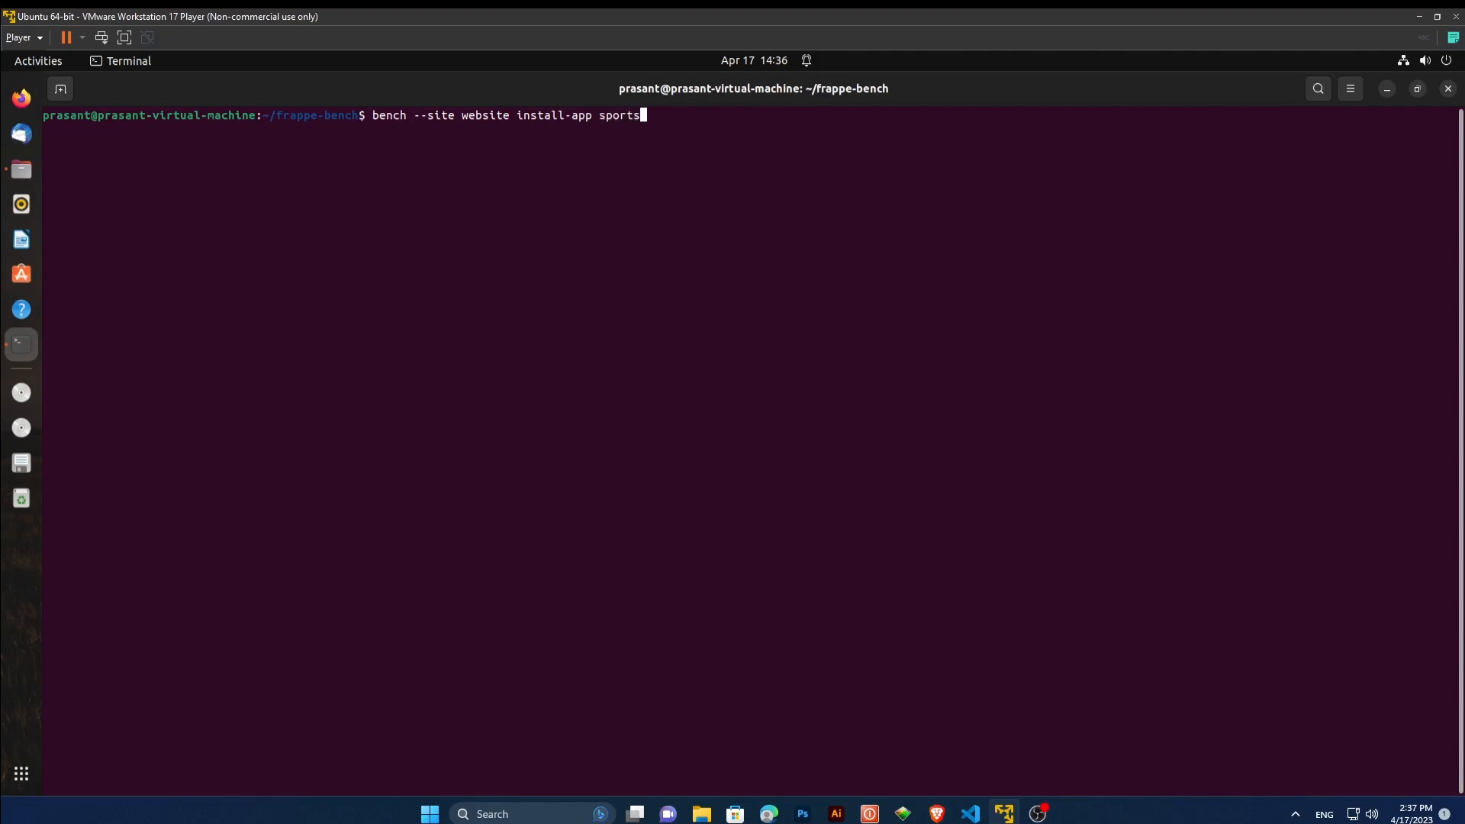
pyautogui.write('_a')
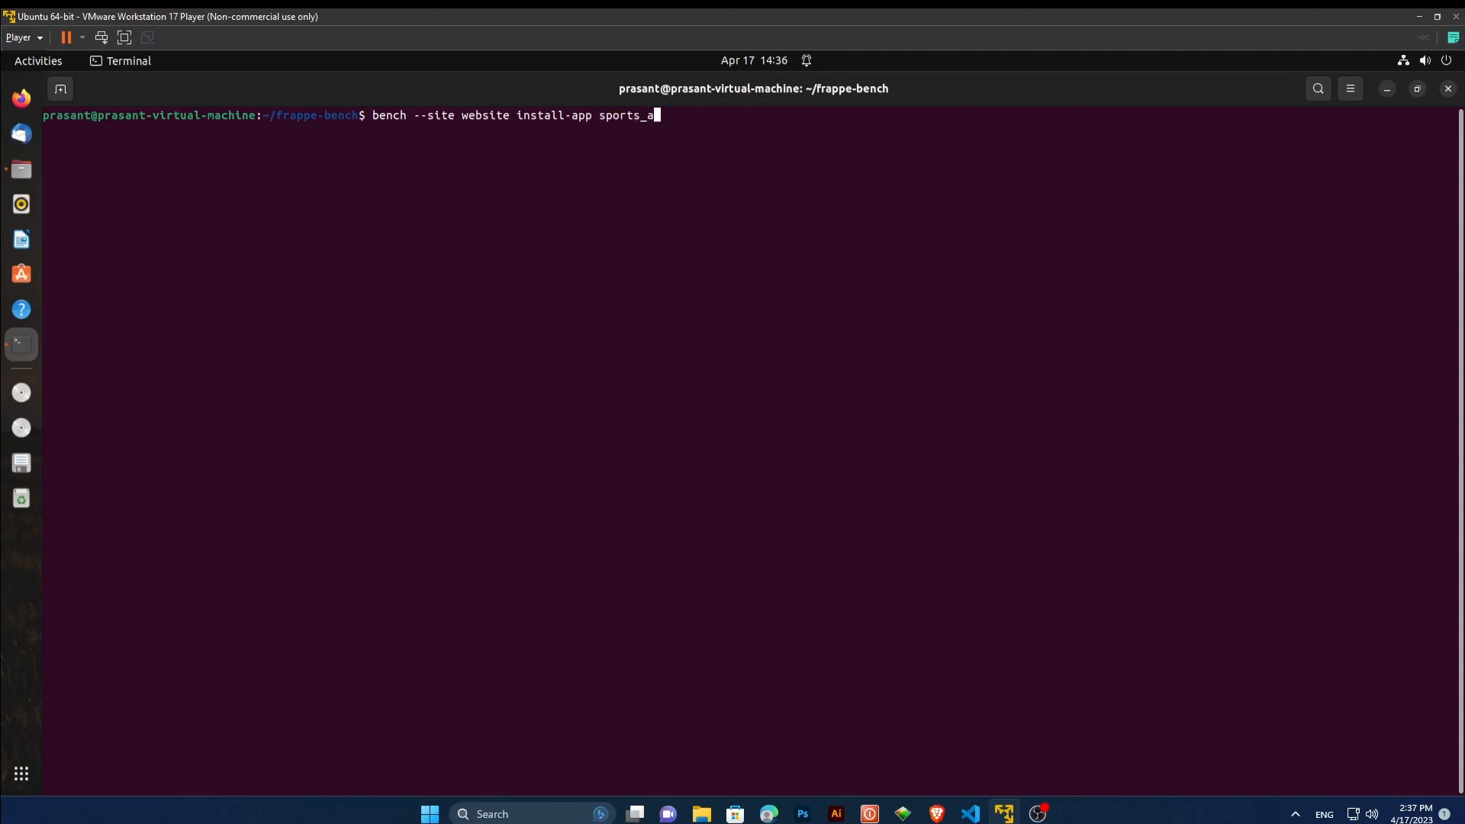
pyautogui.write('pp')
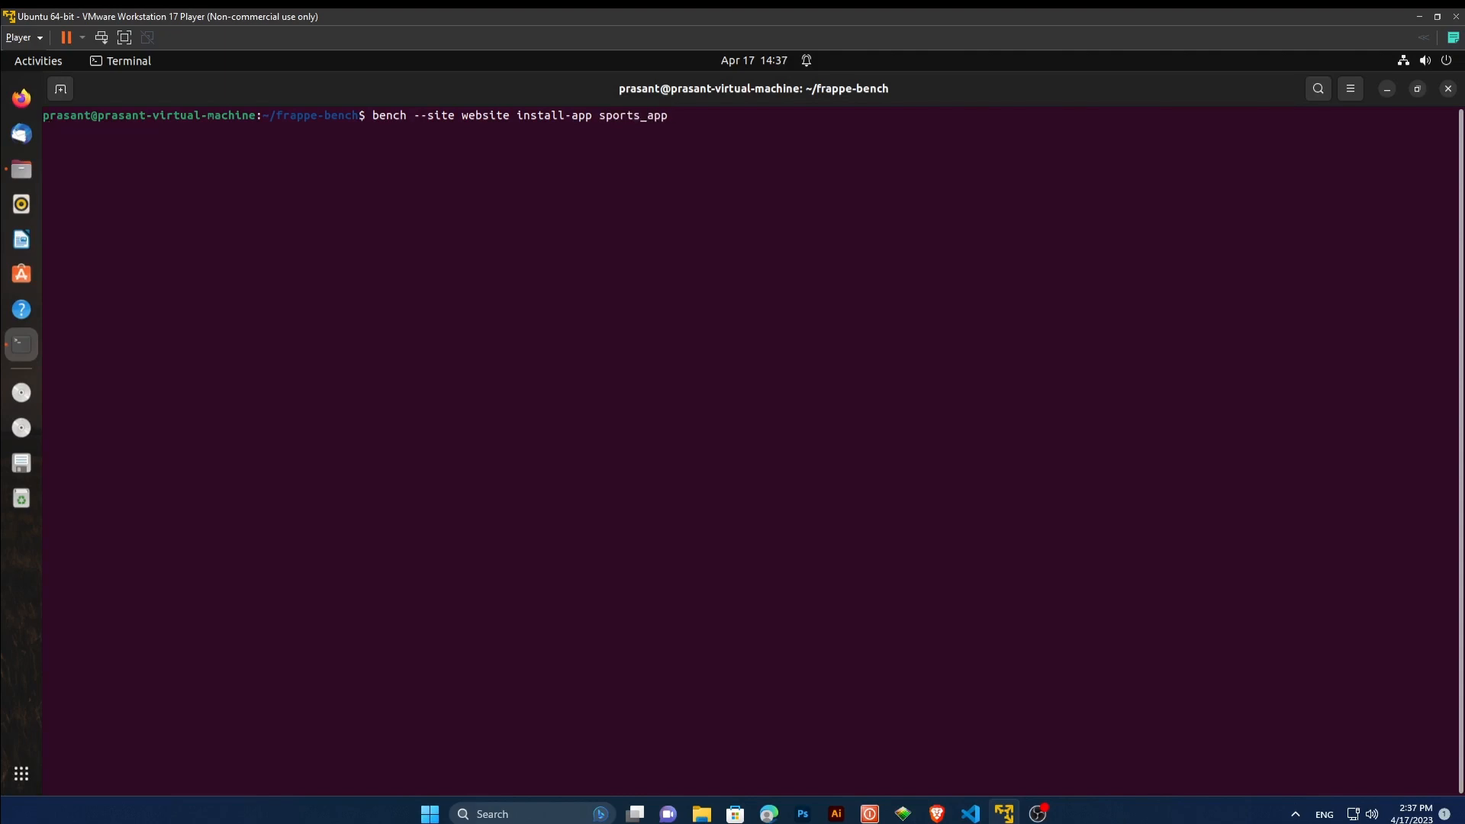
pyautogui.press('Return')
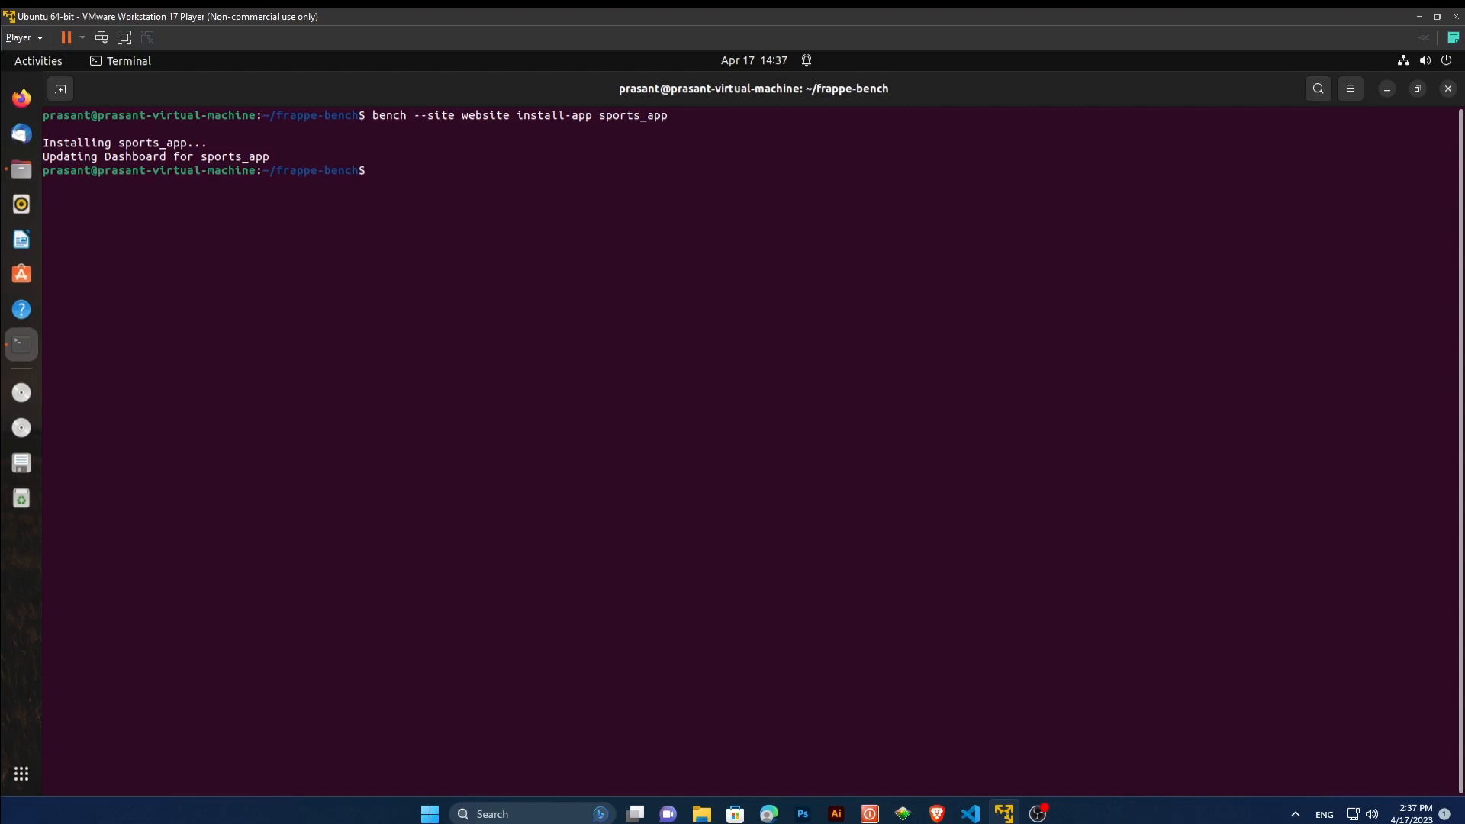
# - Start the bench server with bench start once installation finishes
pyautogui.write('bench')
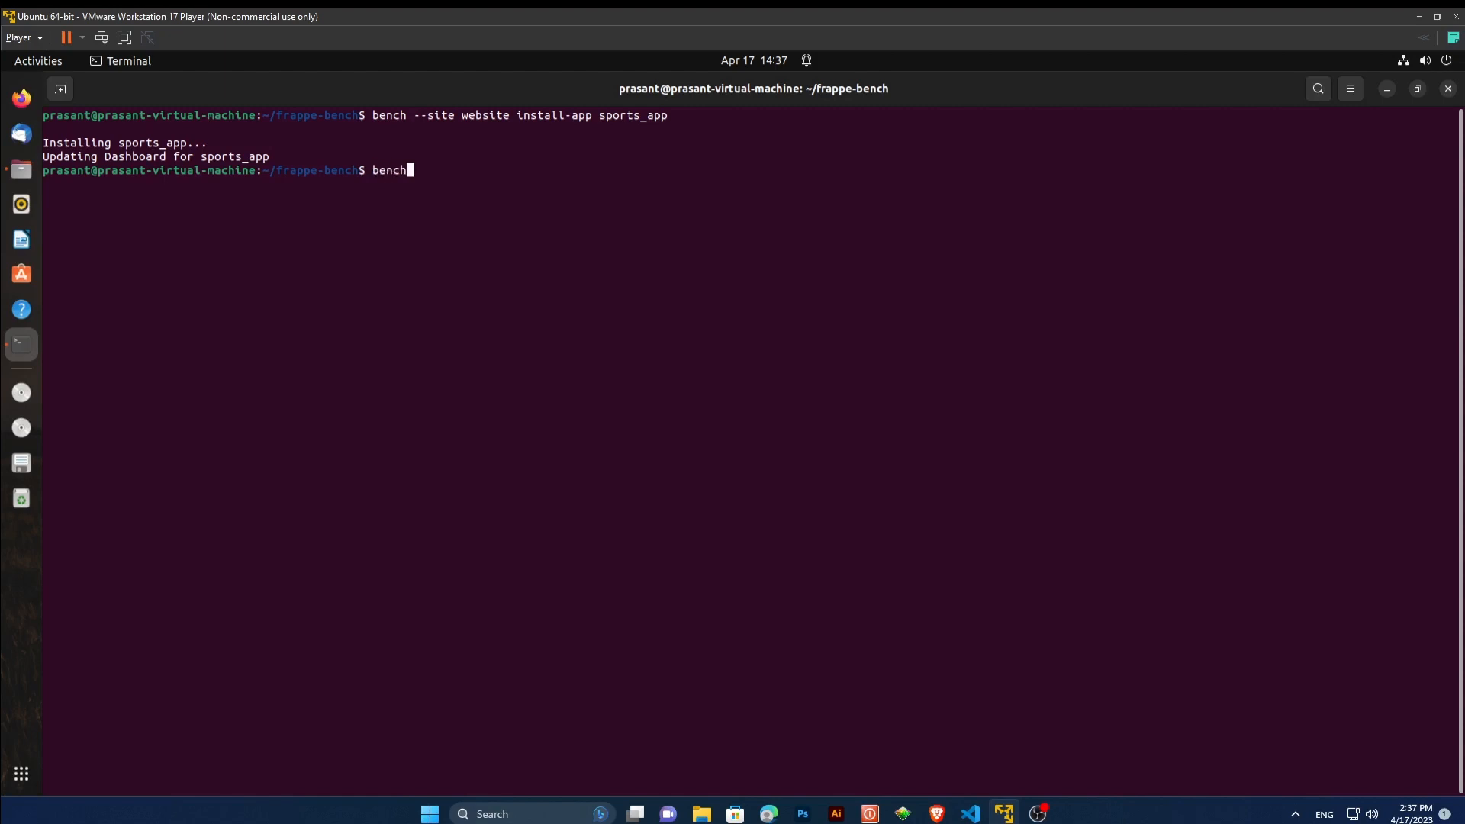
pyautogui.write('start')
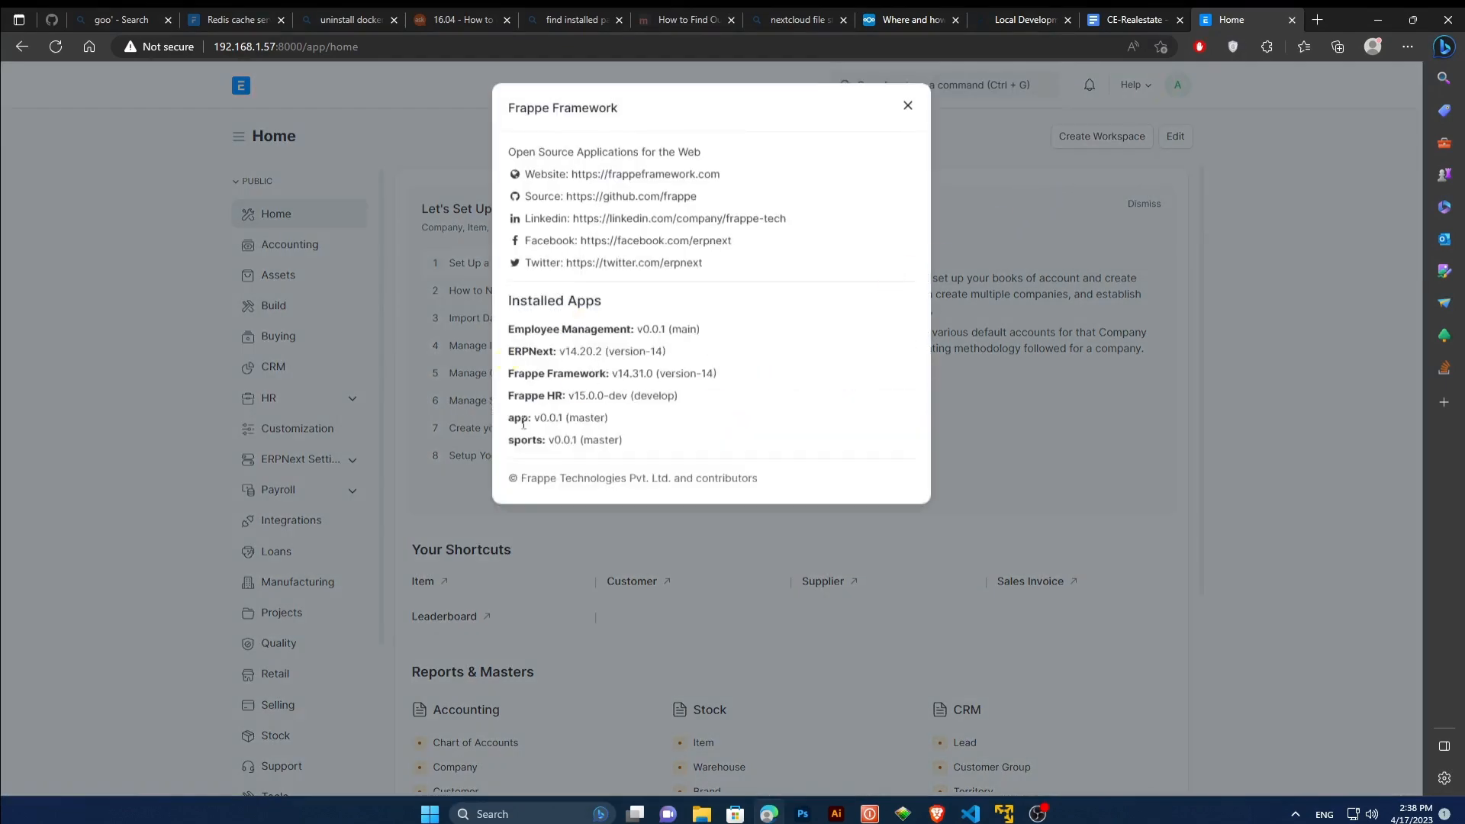
# - Confirm sports v0.0.1 in the Installed Apps list, then close the About dialog to return Home
pyautogui.doubleClick(554, 300)
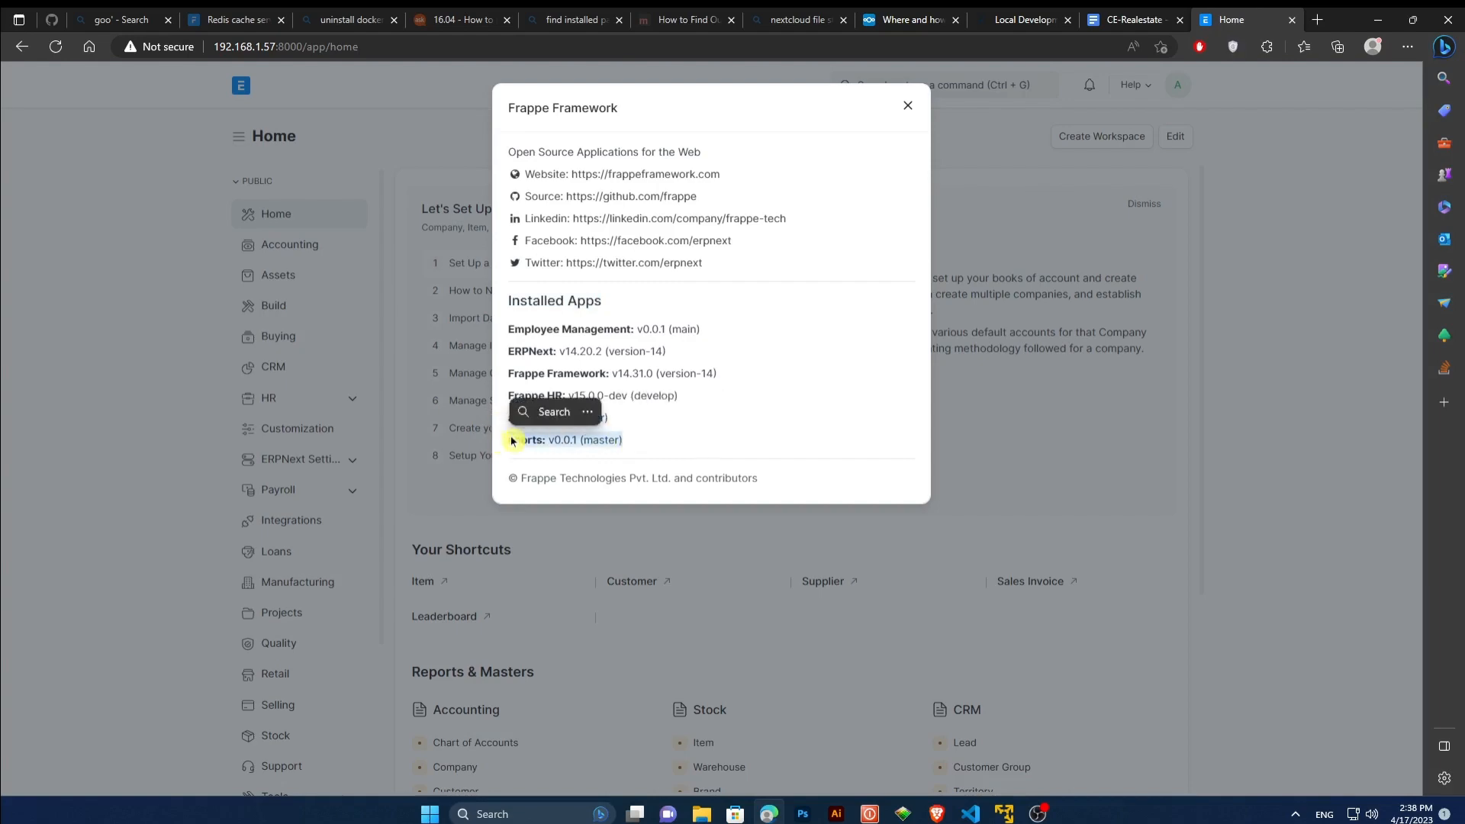
pyautogui.click(905, 105)
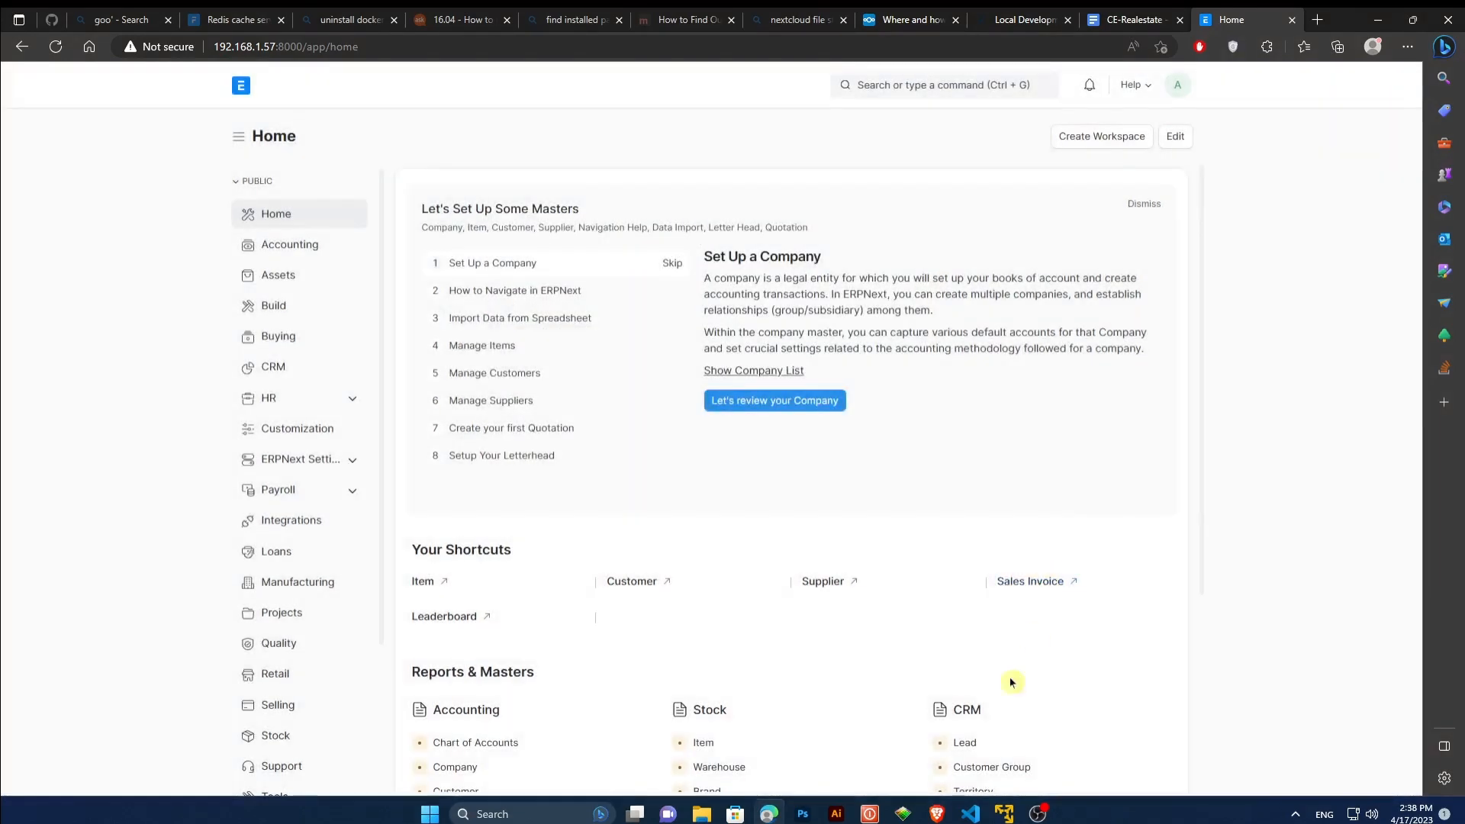